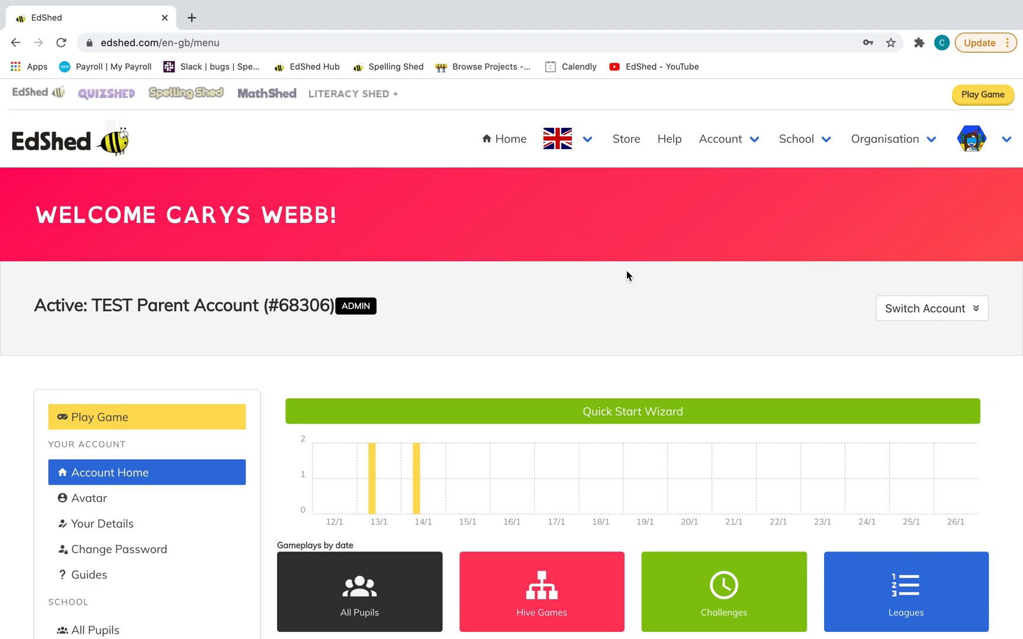
# Open the All Pupils list, which shows the single pupil Mickey Mouse.
pyautogui.scroll(-3)
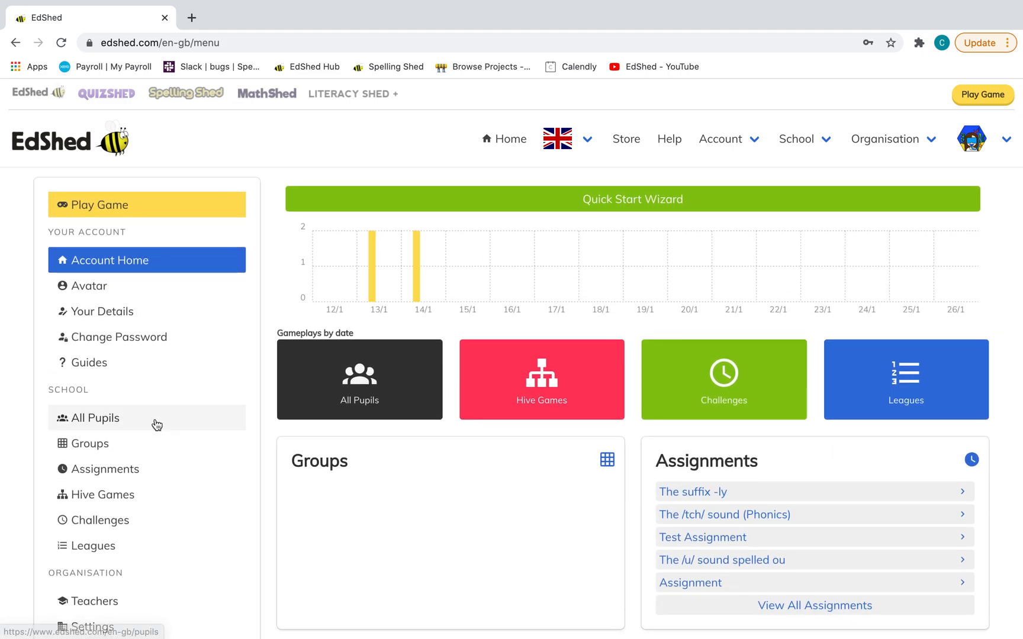
pyautogui.click(94, 418)
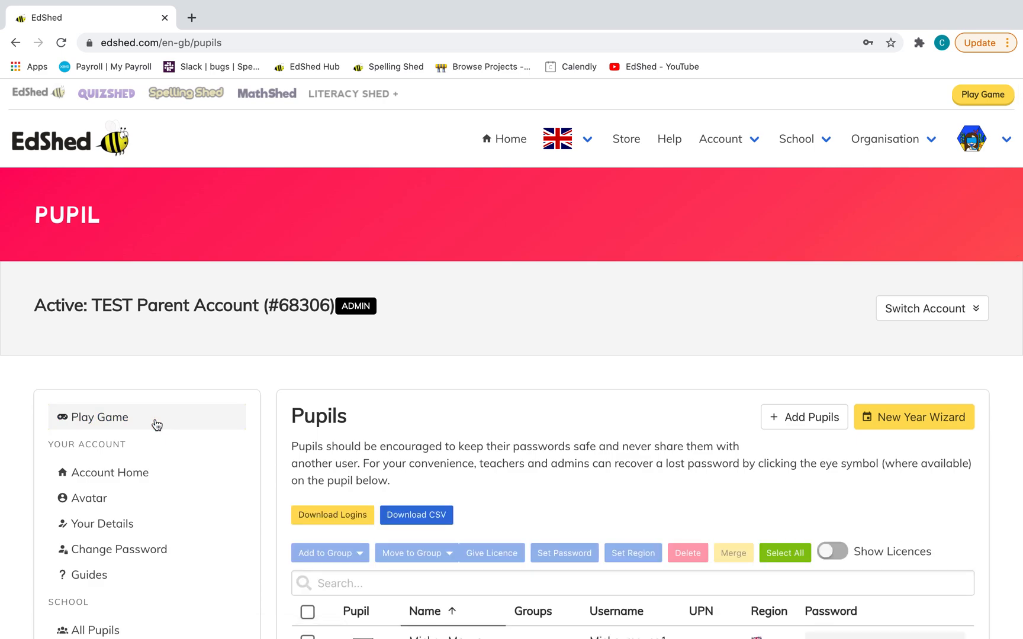
pyautogui.scroll(-3)
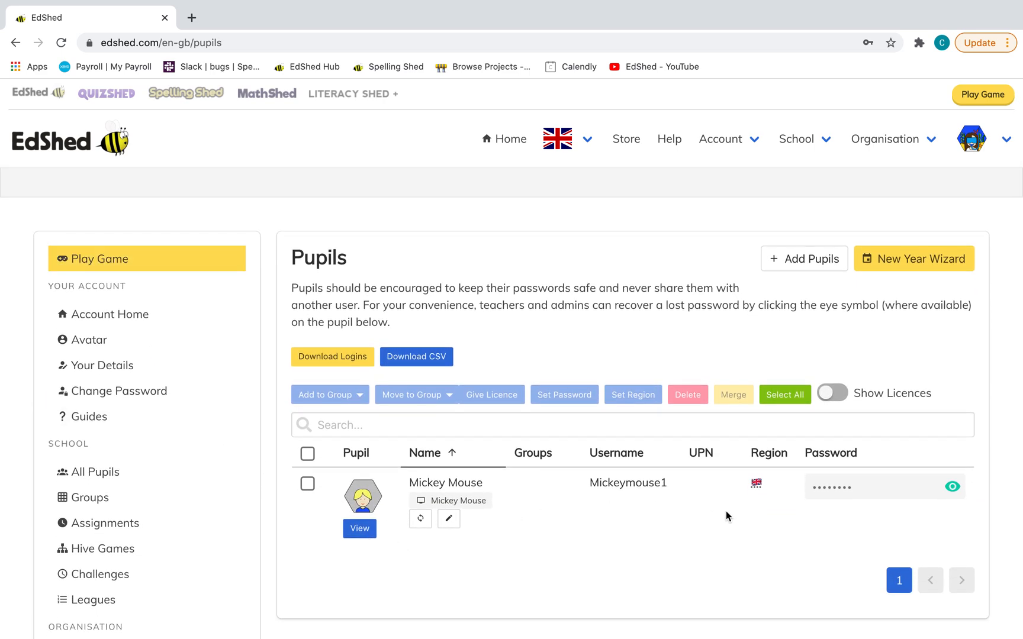
# Start adding a new pupil named Superman.
pyautogui.click(804, 258)
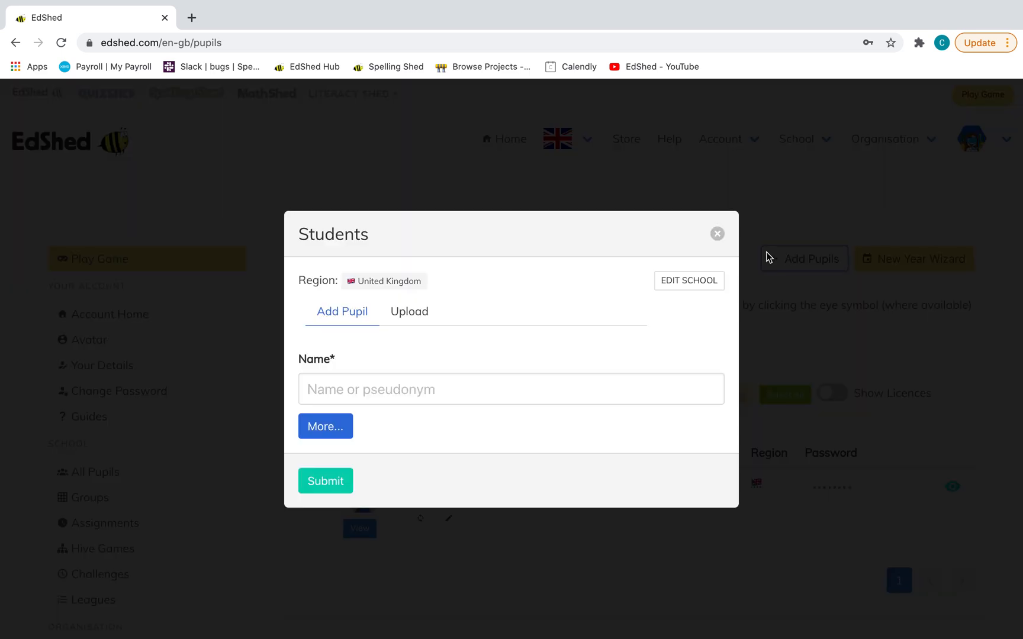
pyautogui.click(511, 389)
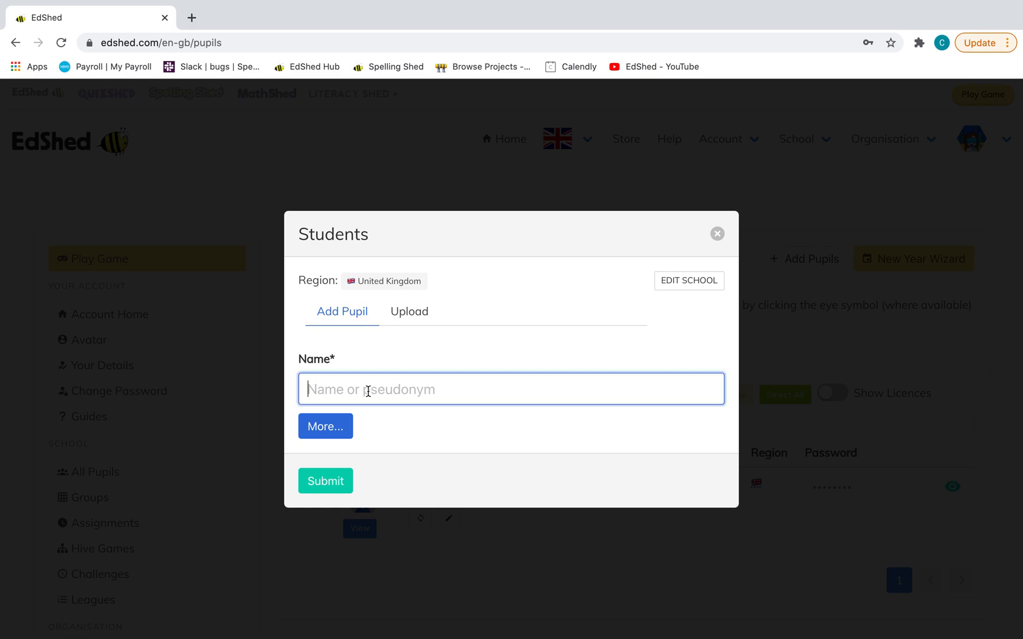
pyautogui.write('S')
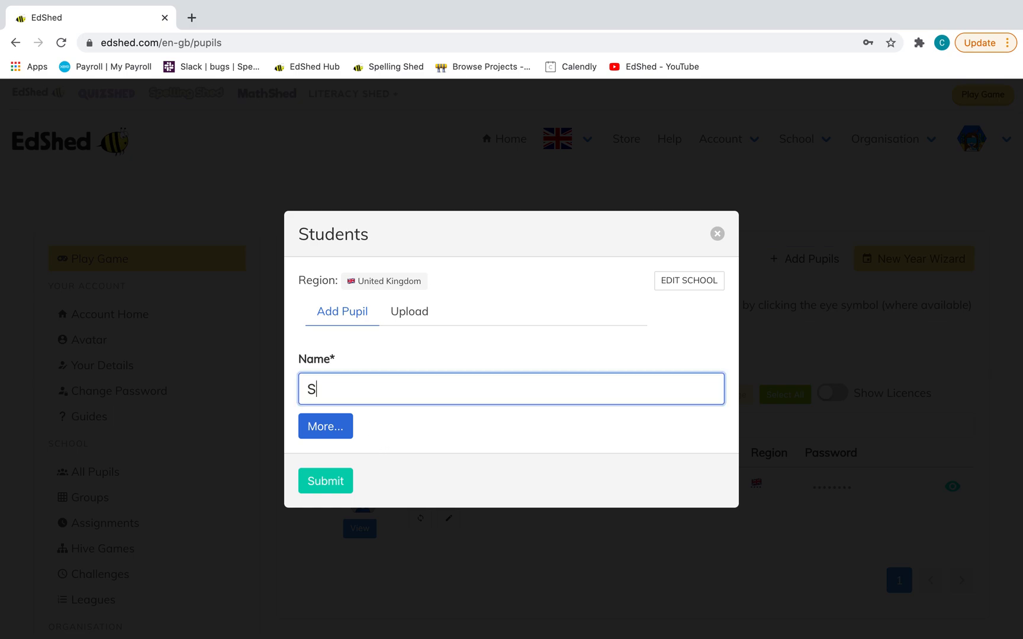
pyautogui.write('uper')
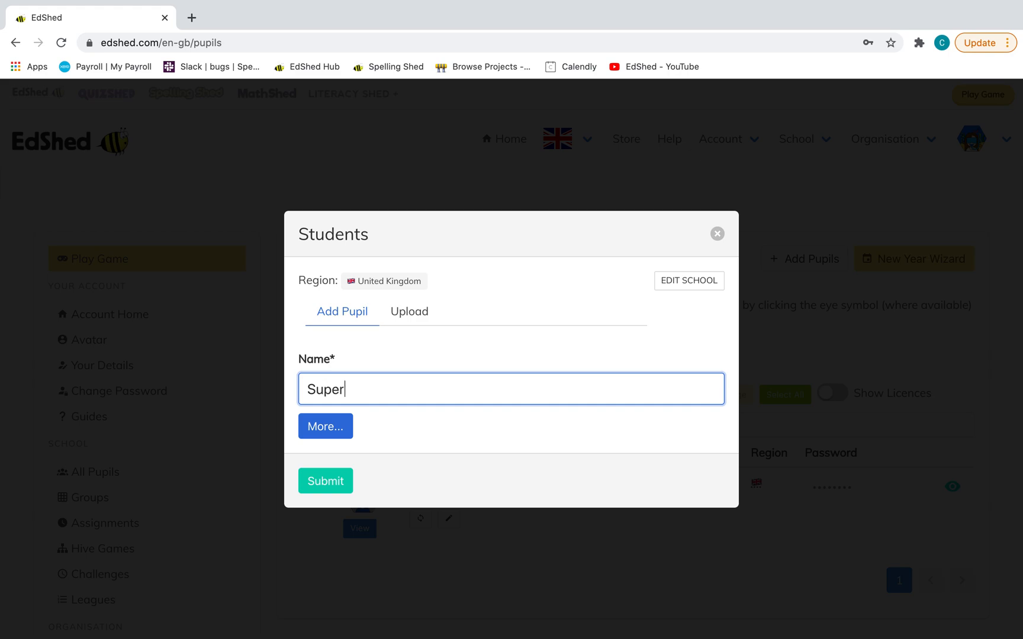
pyautogui.write('man')
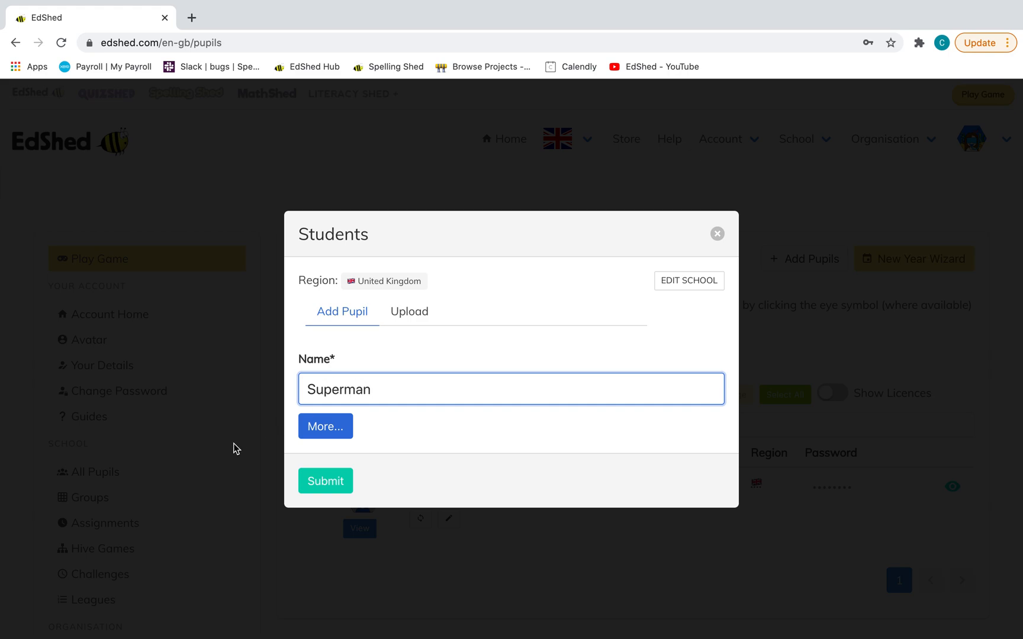
pyautogui.click(325, 426)
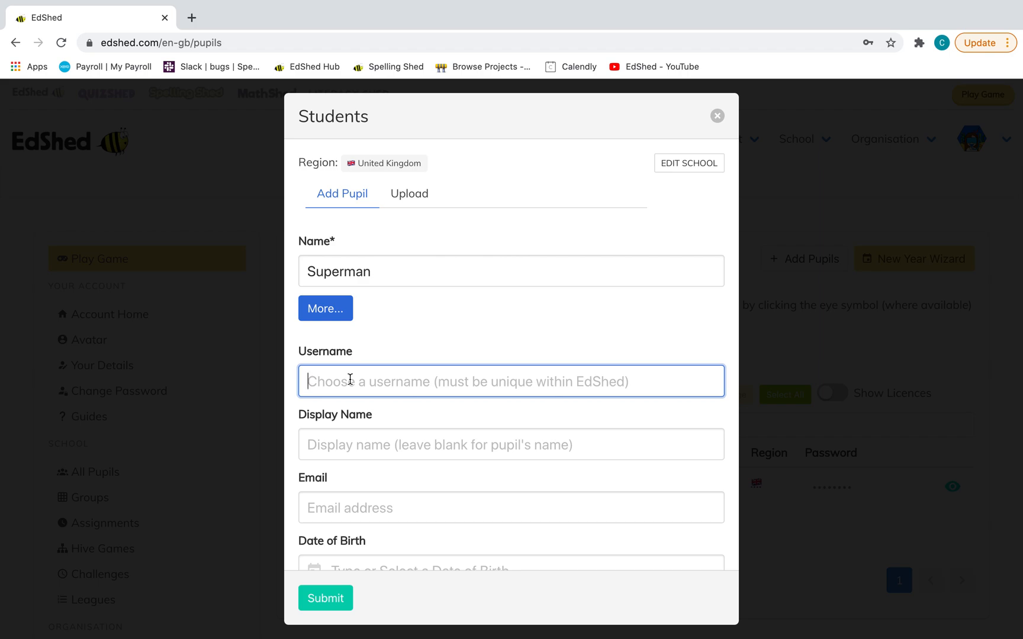
pyautogui.write('superman123')
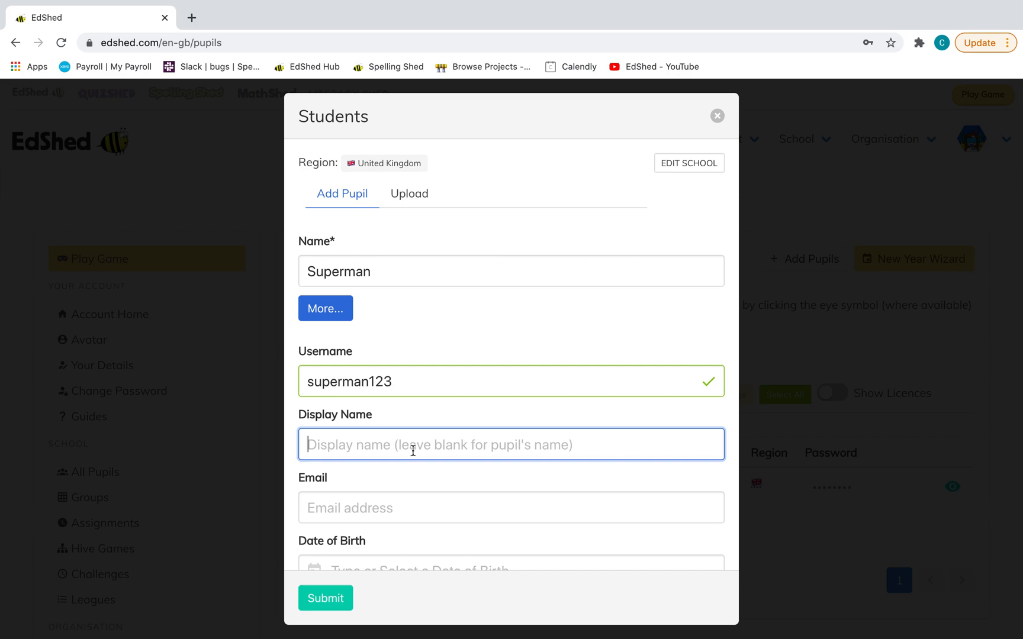
pyautogui.write('Superman')
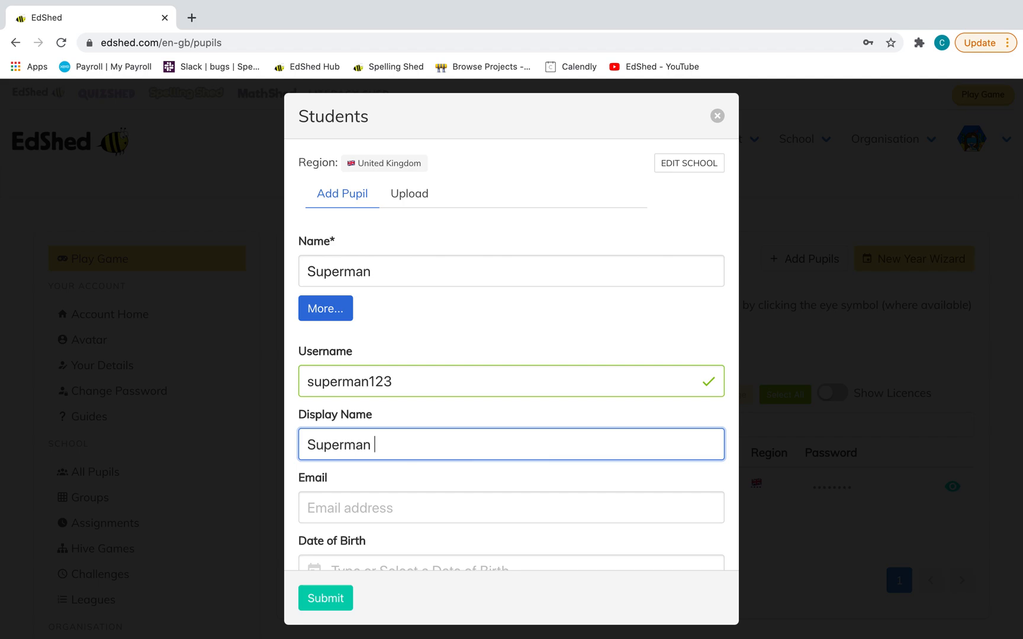
pyautogui.scroll(-3)
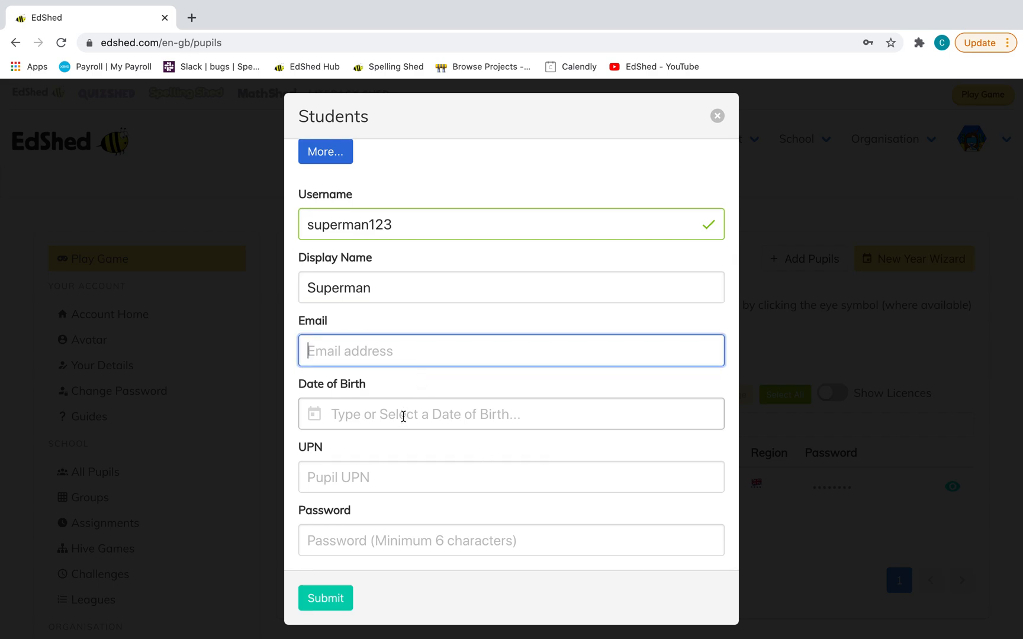
pyautogui.click(511, 413)
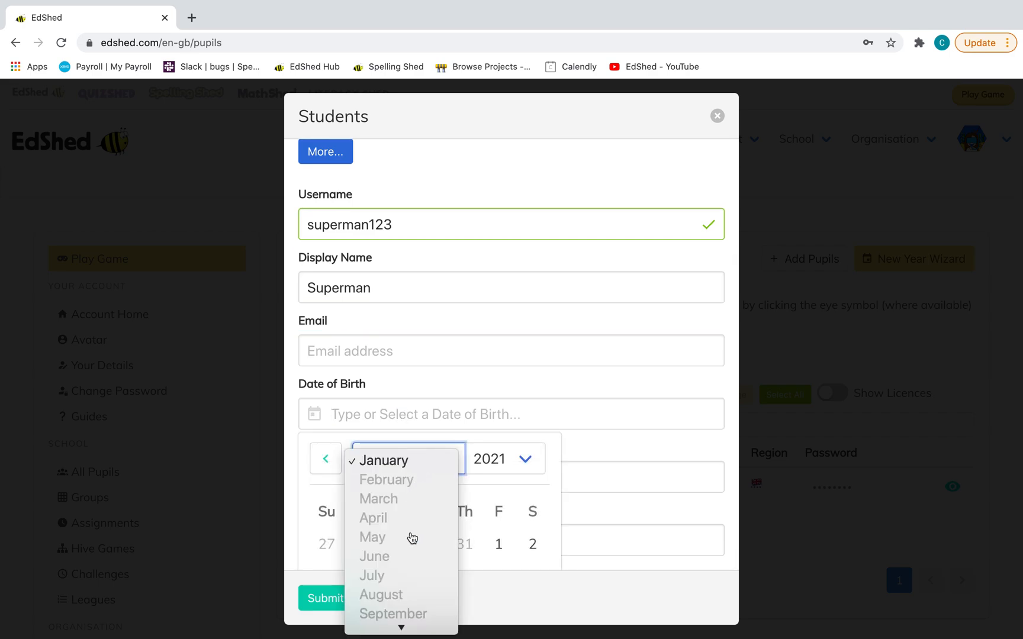
pyautogui.click(506, 459)
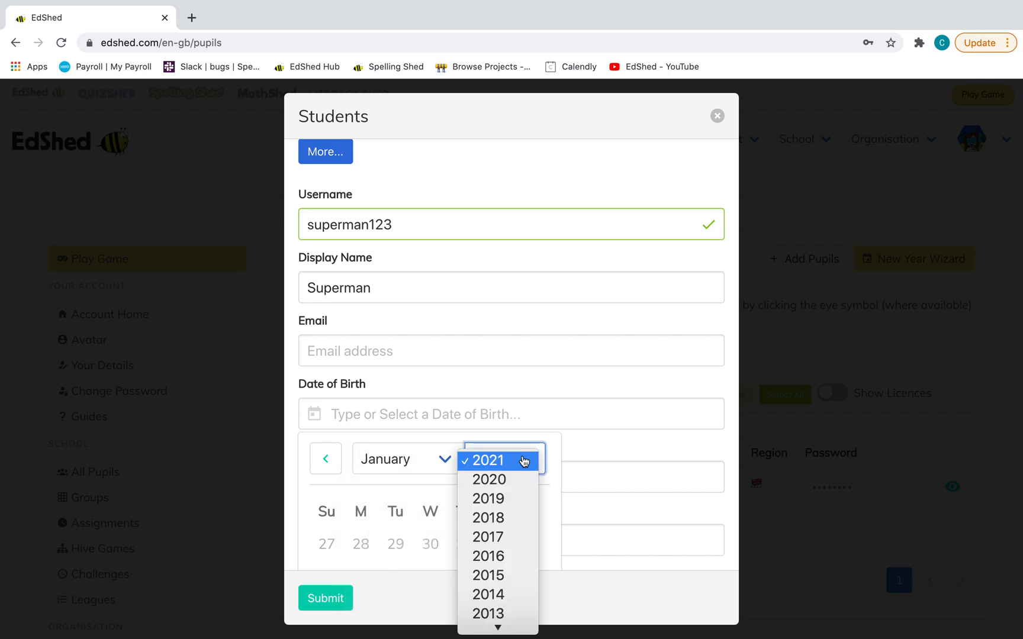
pyautogui.click(488, 575)
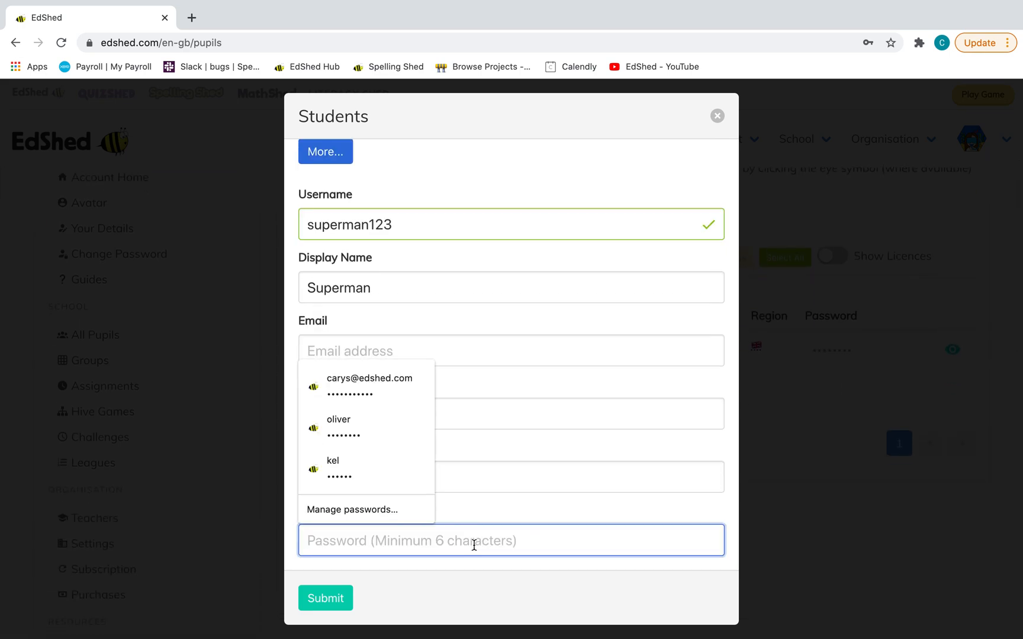
pyautogui.write('••••••')
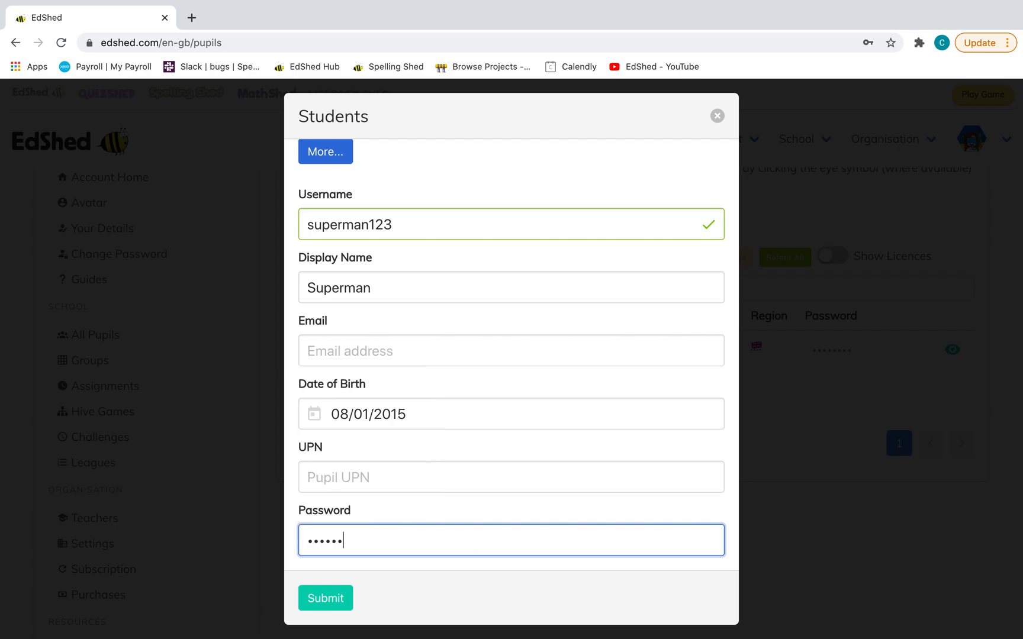
pyautogui.click(325, 599)
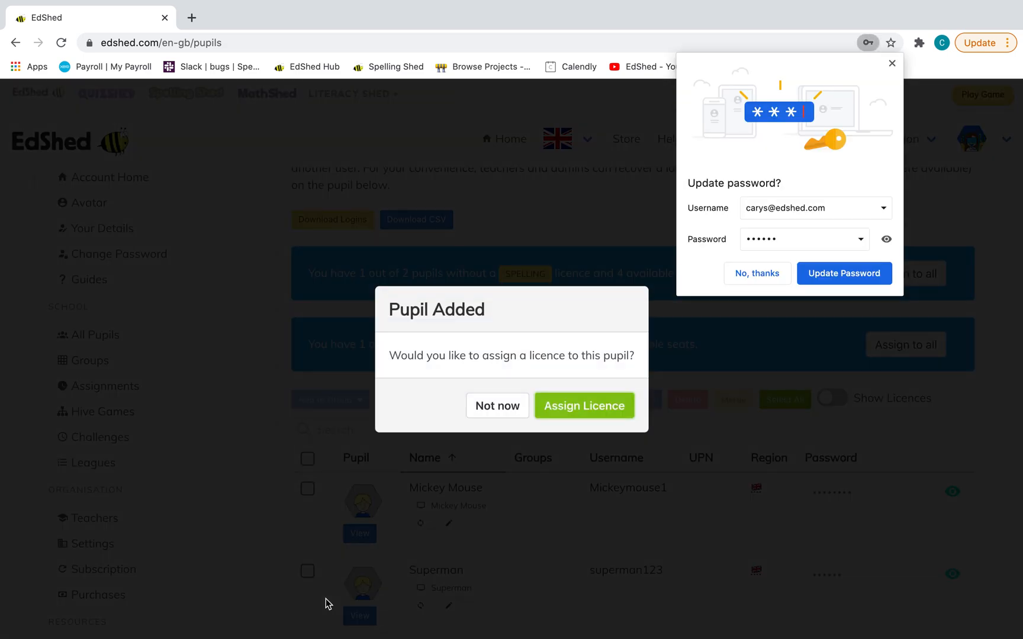
pyautogui.moveTo(768, 277)
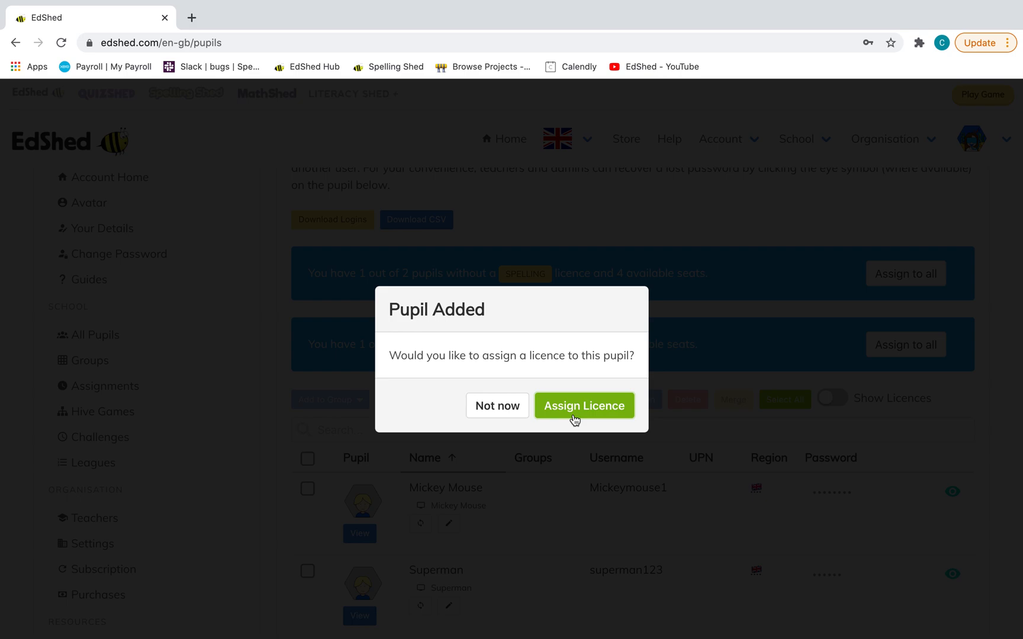
# Assign Superman a Spelling/Maths licence expiring 09/02/2021 from the Pupil Added dialog.
pyautogui.click(583, 405)
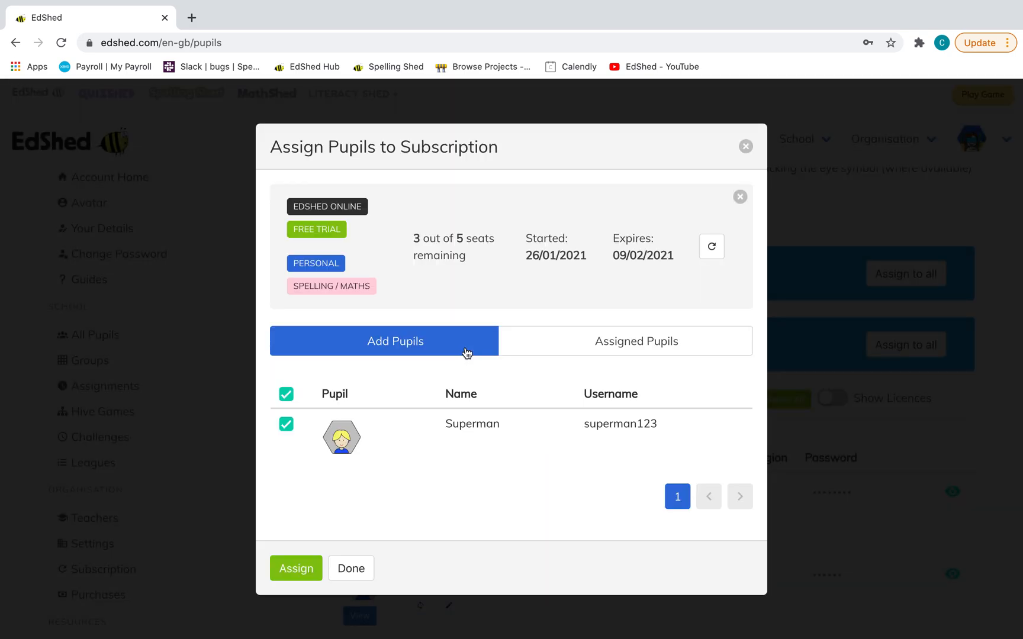
pyautogui.moveTo(450, 245)
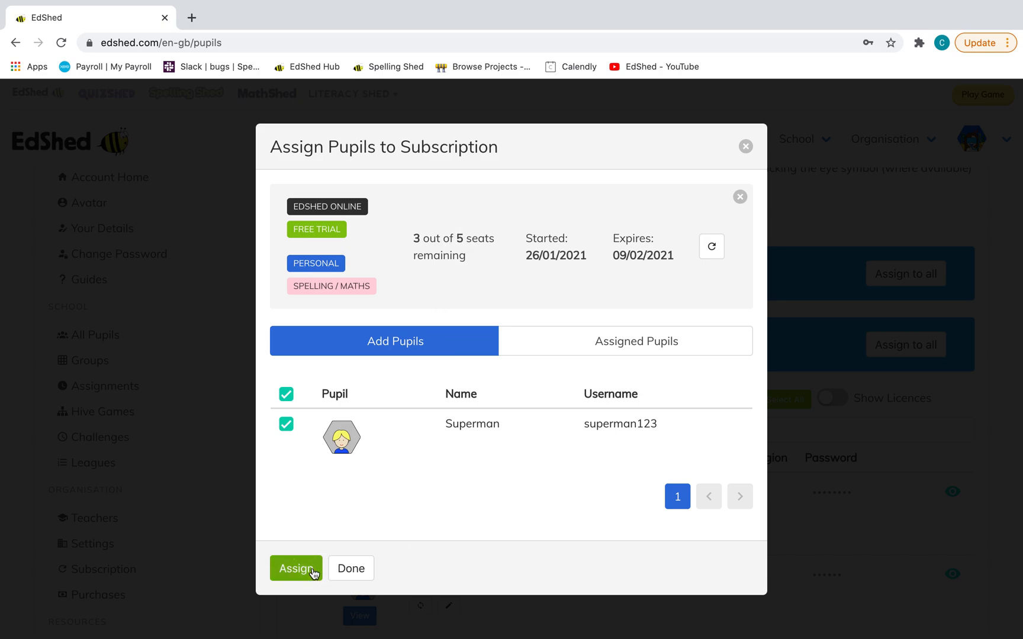
pyautogui.click(296, 568)
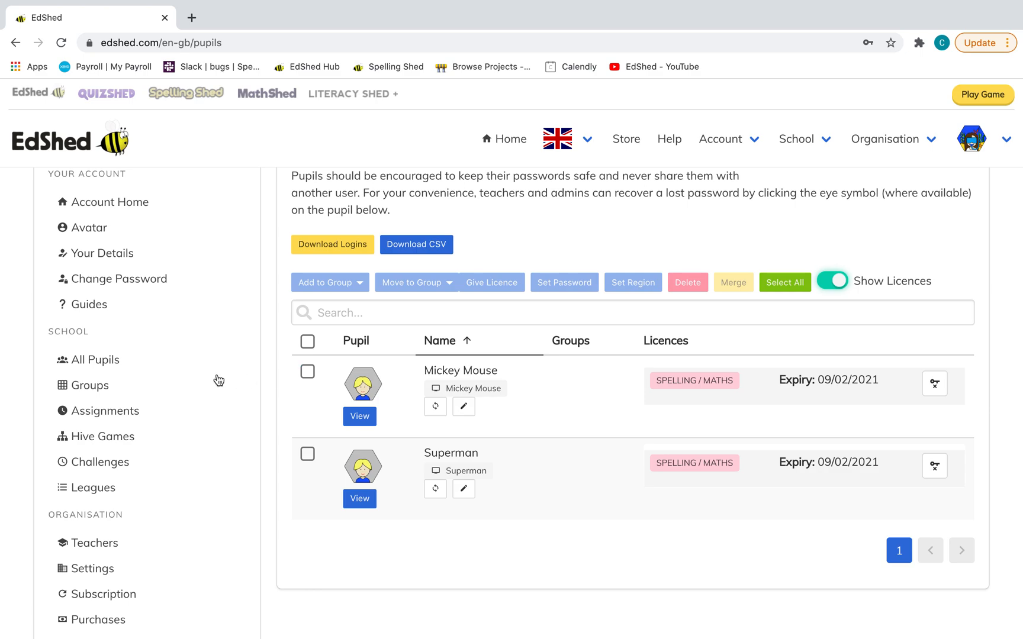
pyautogui.moveTo(326, 409)
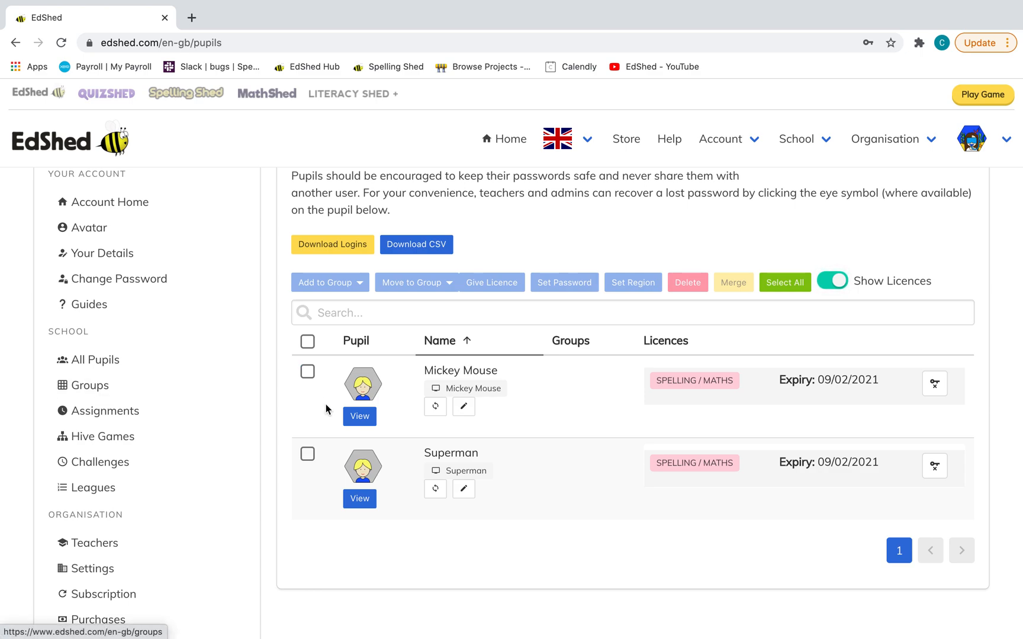
pyautogui.click(307, 372)
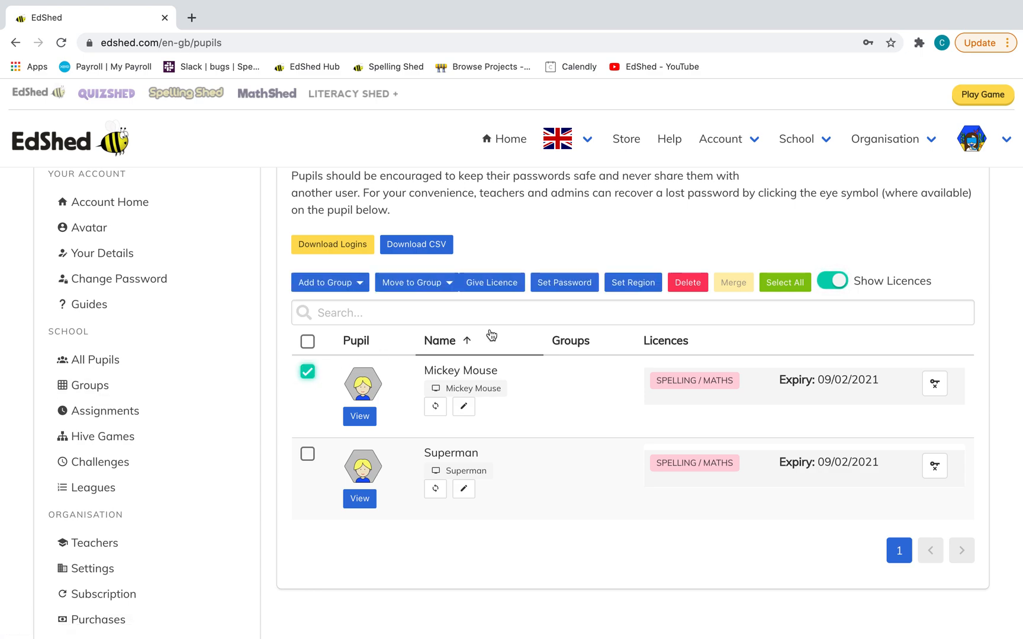
pyautogui.click(492, 282)
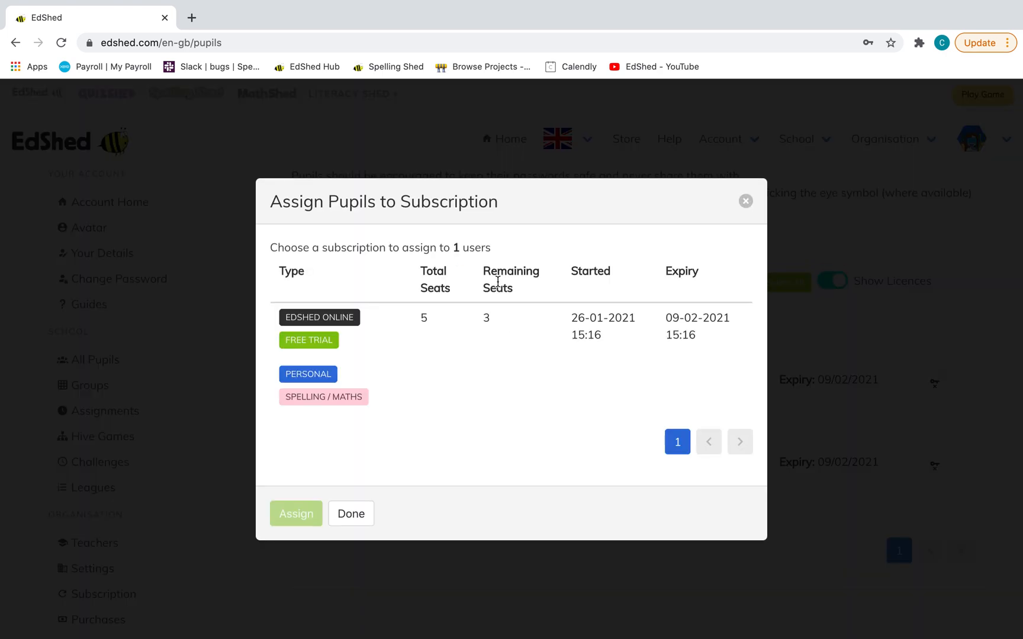
pyautogui.click(351, 513)
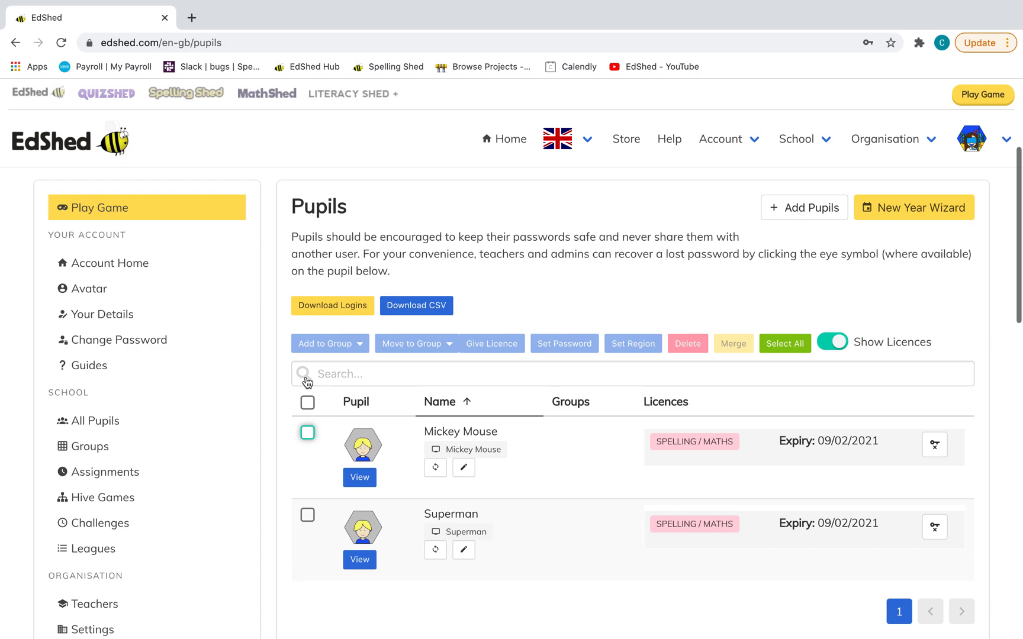
pyautogui.click(307, 433)
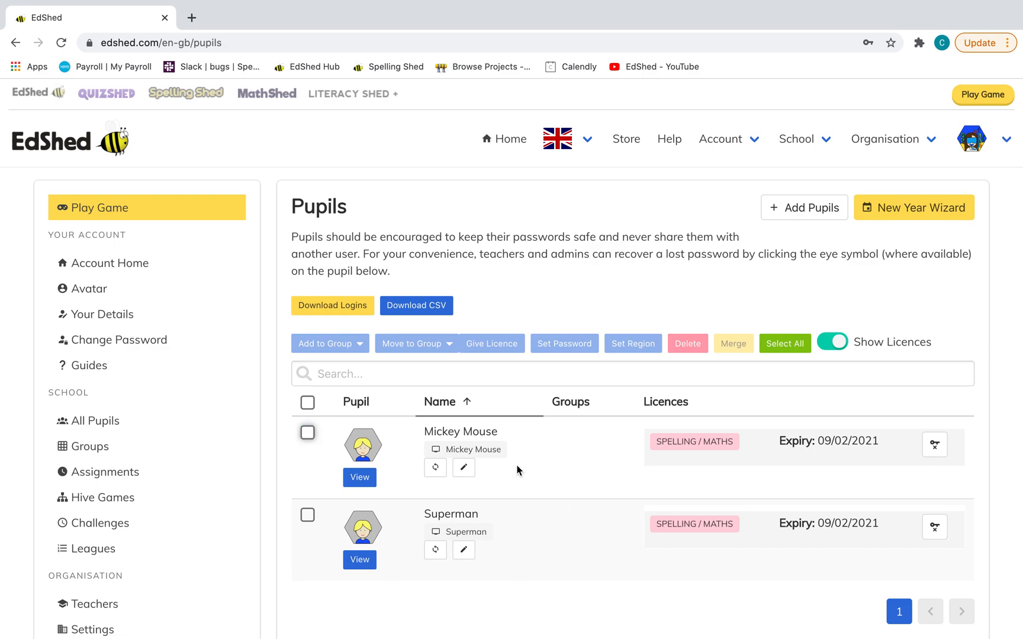
pyautogui.scroll(-3)
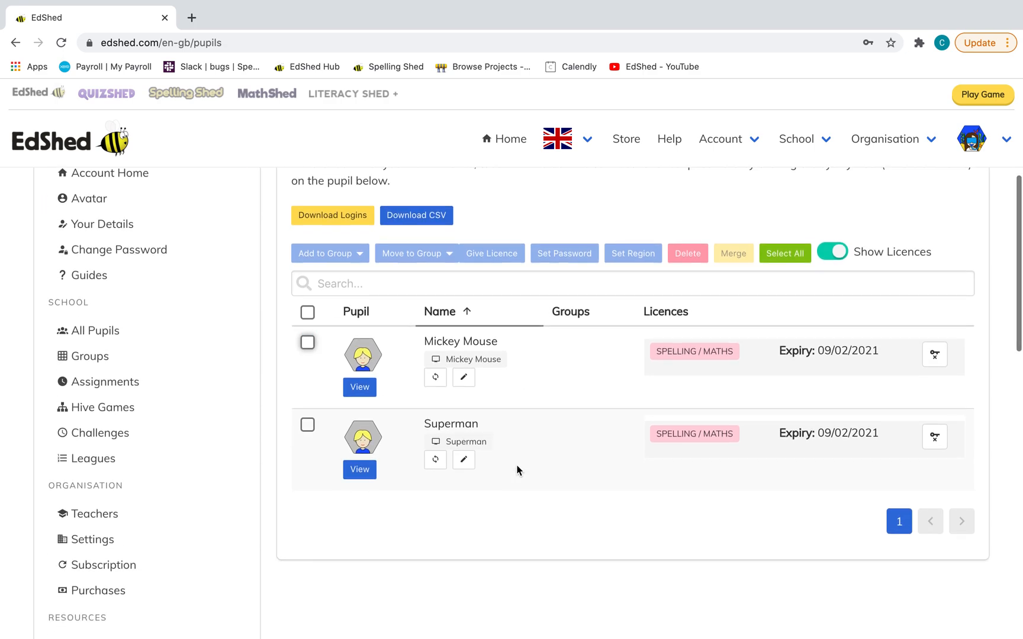
pyautogui.scroll(-3)
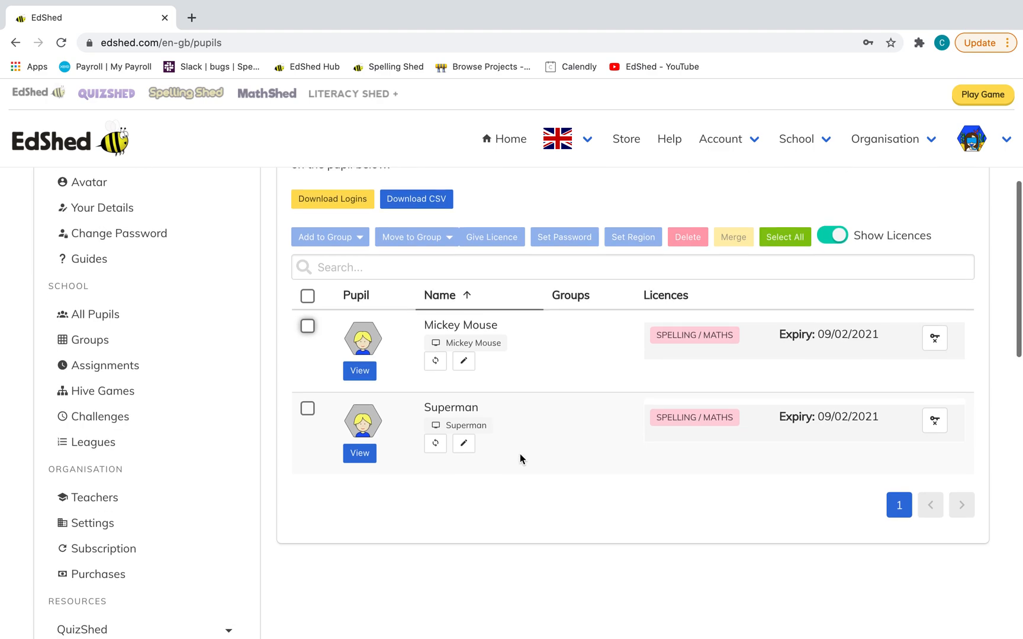
pyautogui.moveTo(94, 498)
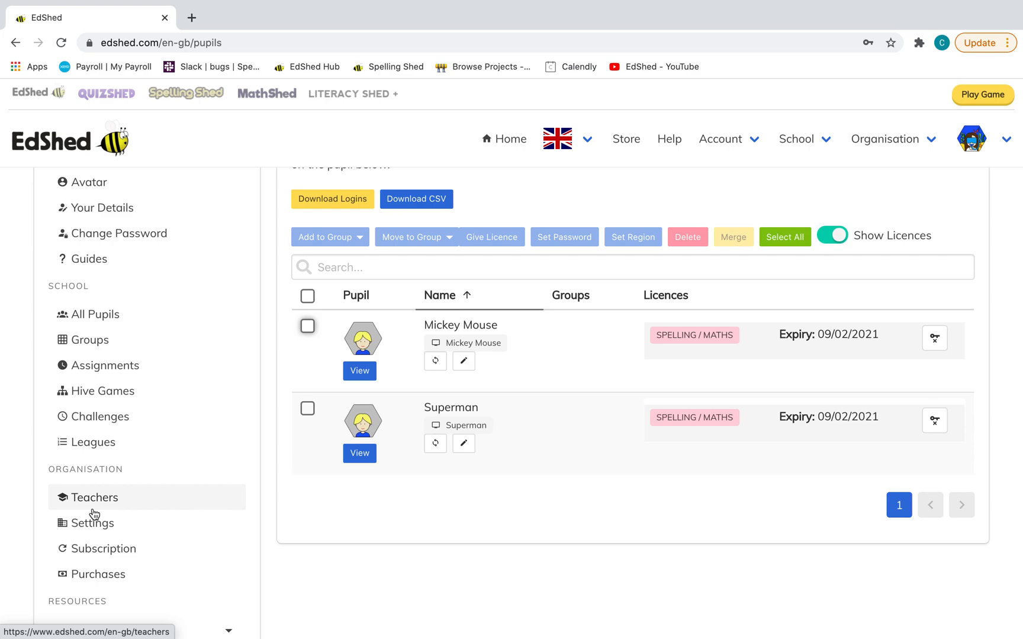
pyautogui.click(94, 498)
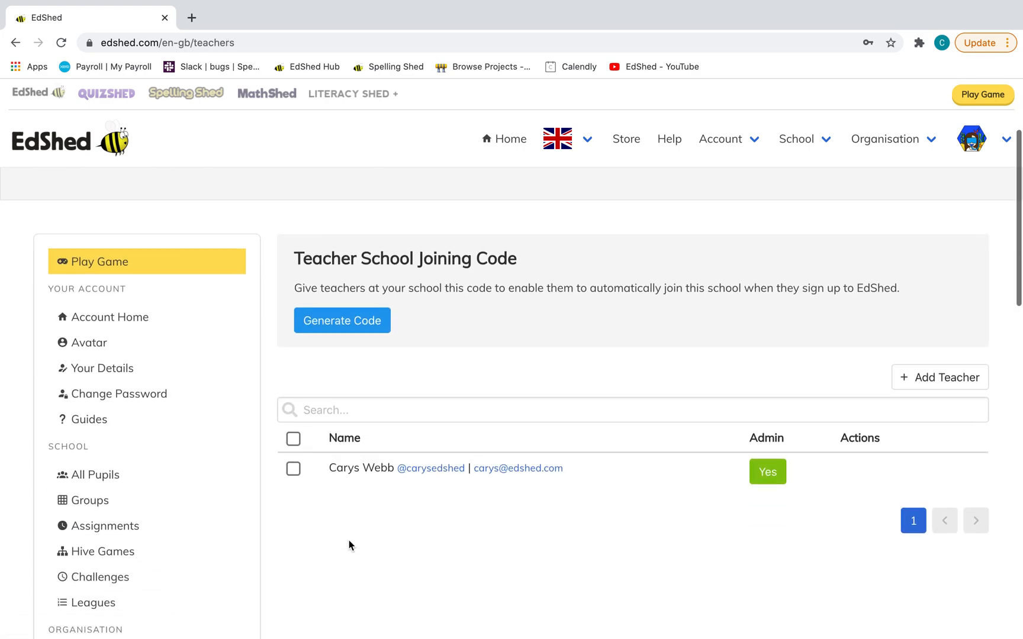
pyautogui.click(939, 377)
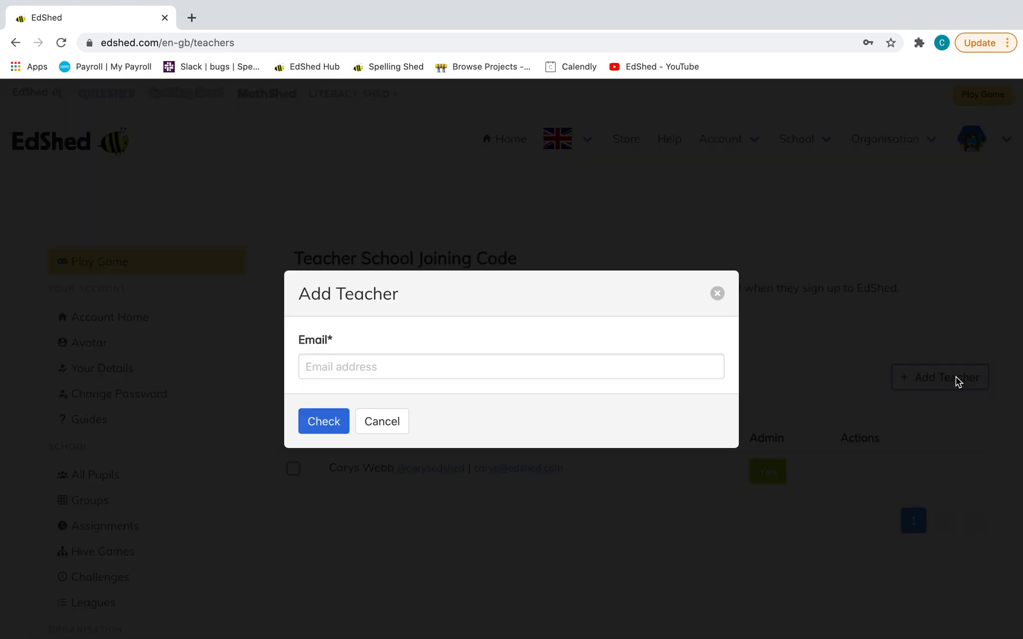
pyautogui.click(511, 366)
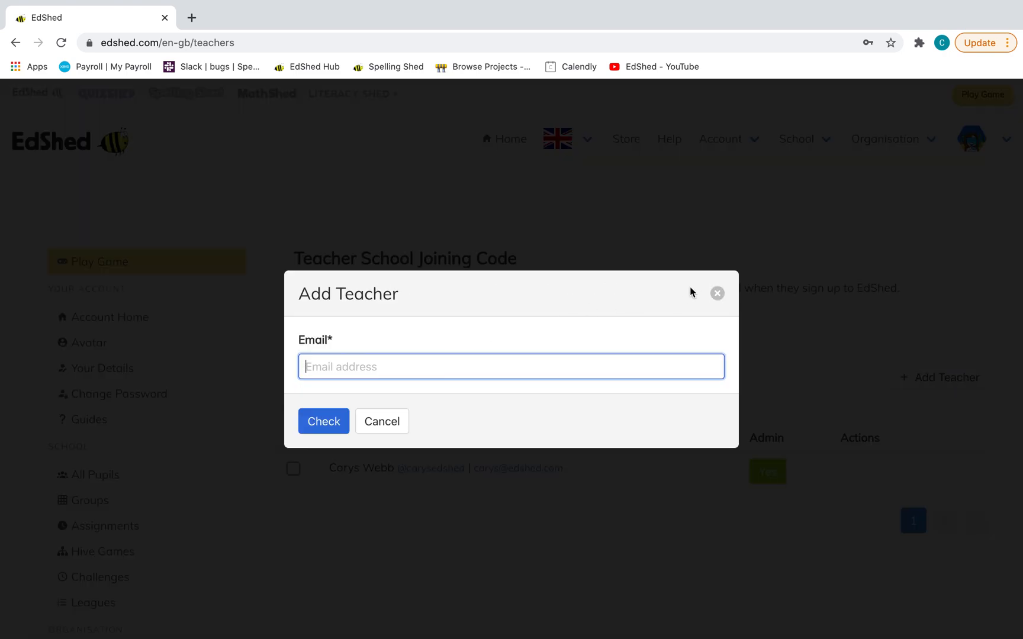
pyautogui.click(716, 293)
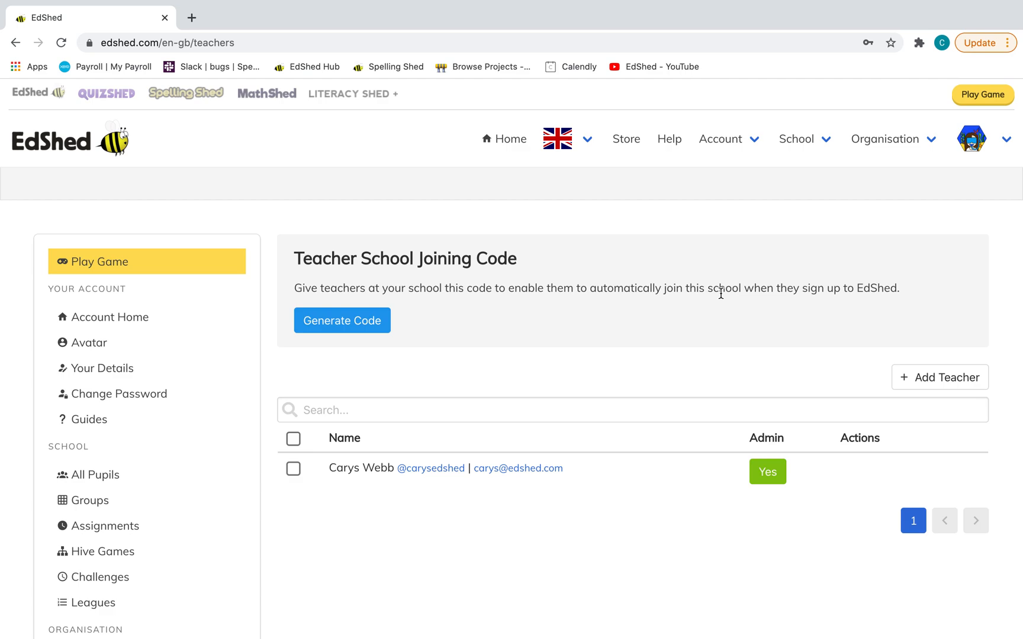
pyautogui.scroll(-3)
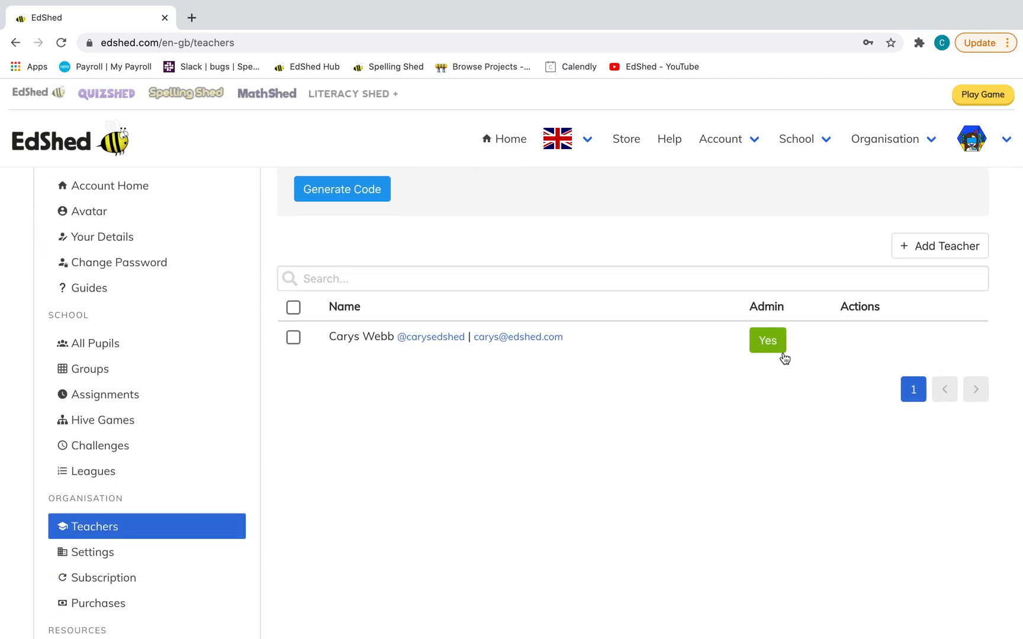
pyautogui.moveTo(305, 497)
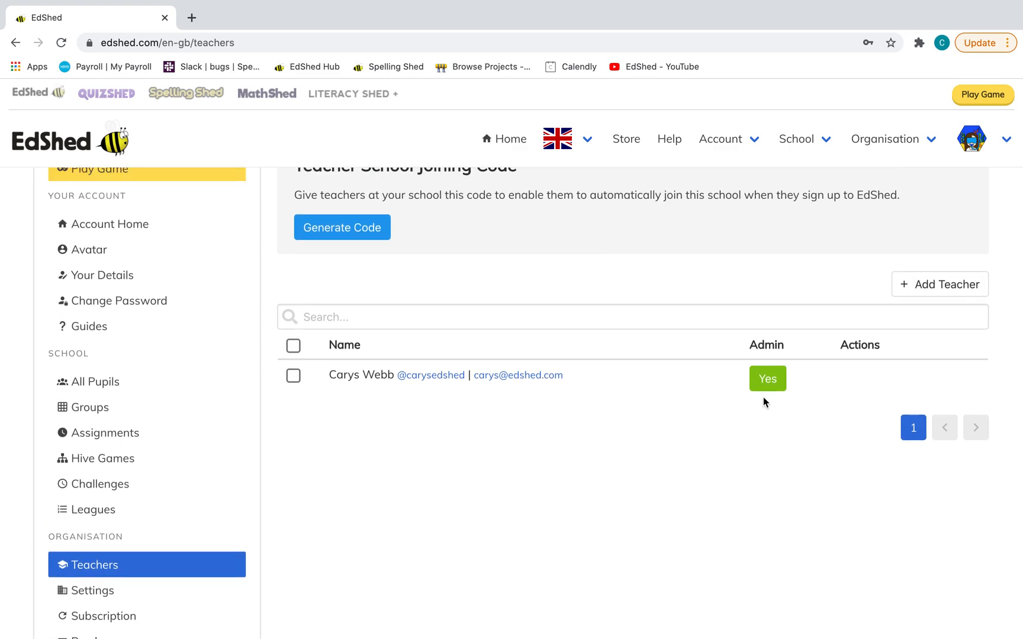
pyautogui.moveTo(673, 367)
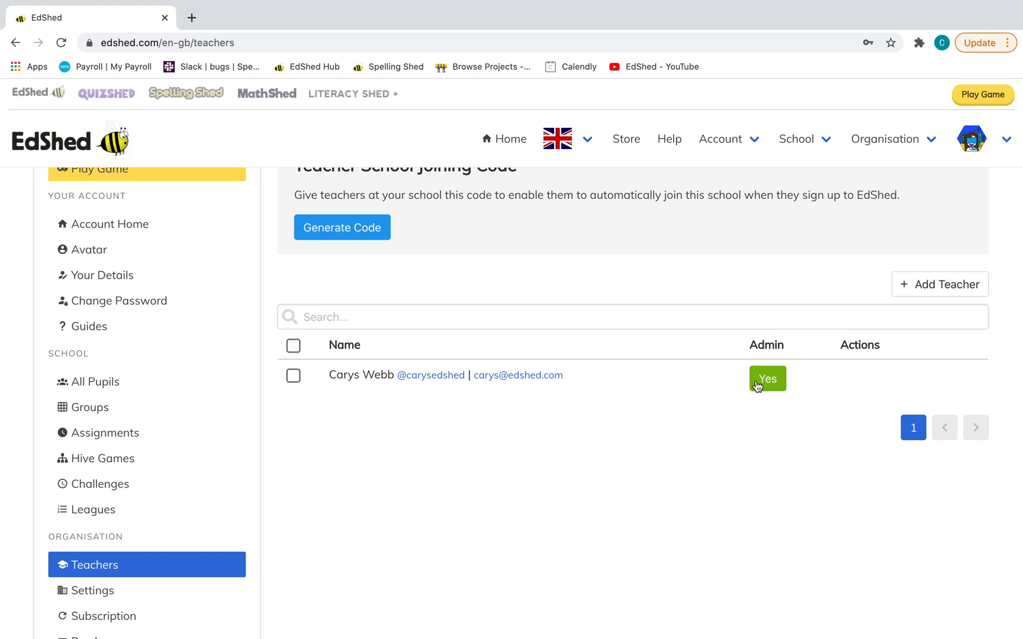
pyautogui.moveTo(680, 402)
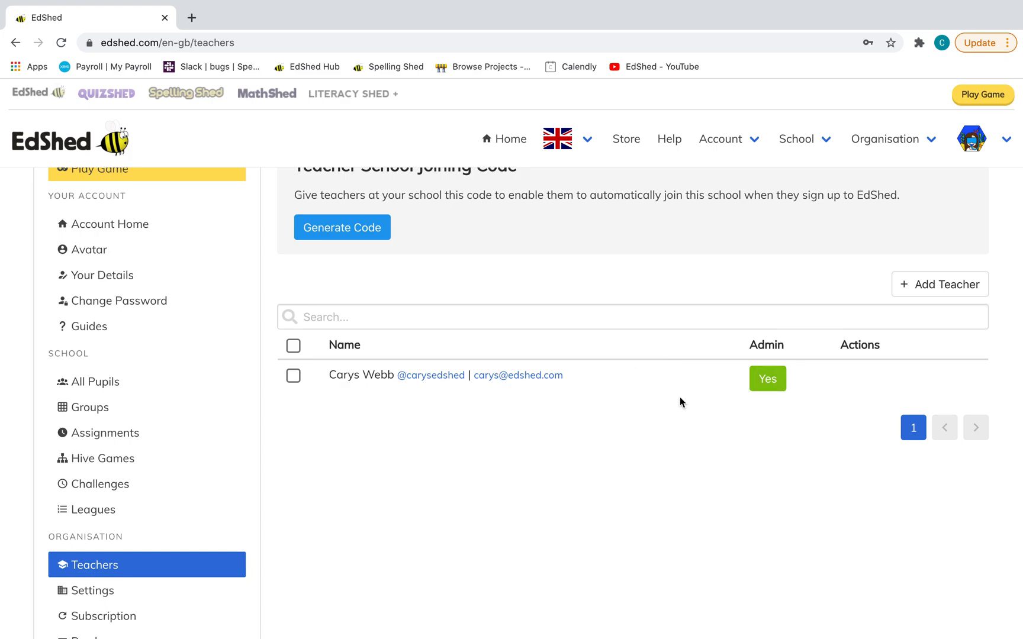
pyautogui.moveTo(119, 432)
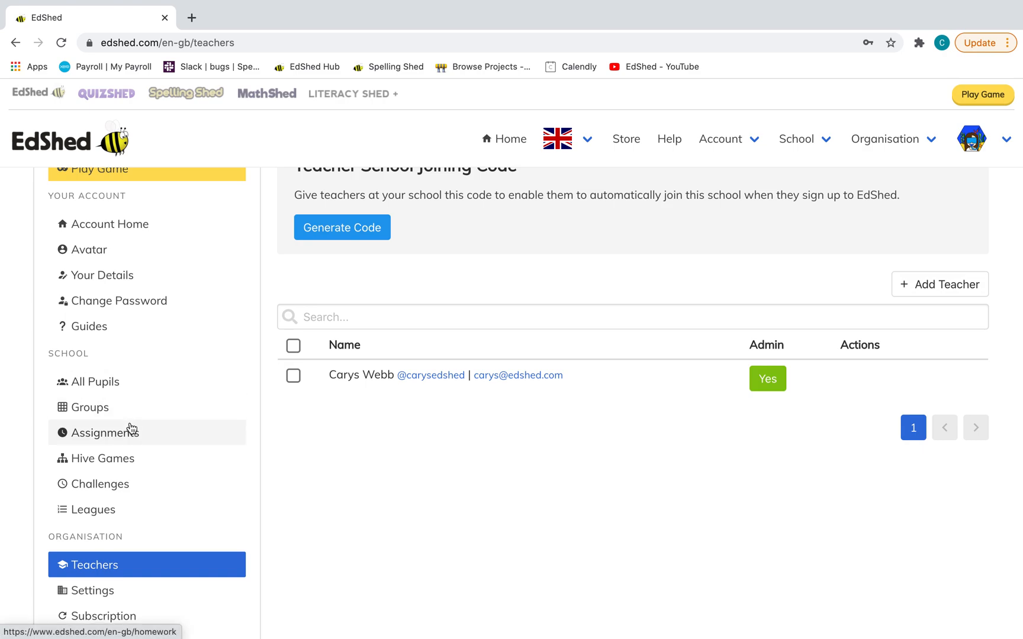
pyautogui.click(130, 422)
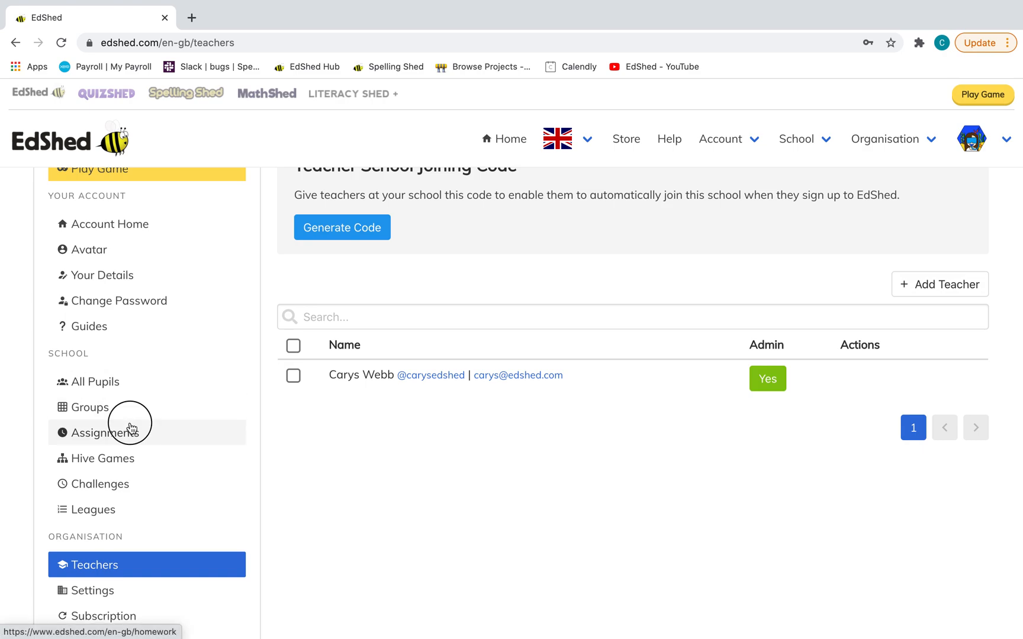
# On the Assignments page, create a new homework assignment from the Create menu.
pyautogui.click(103, 432)
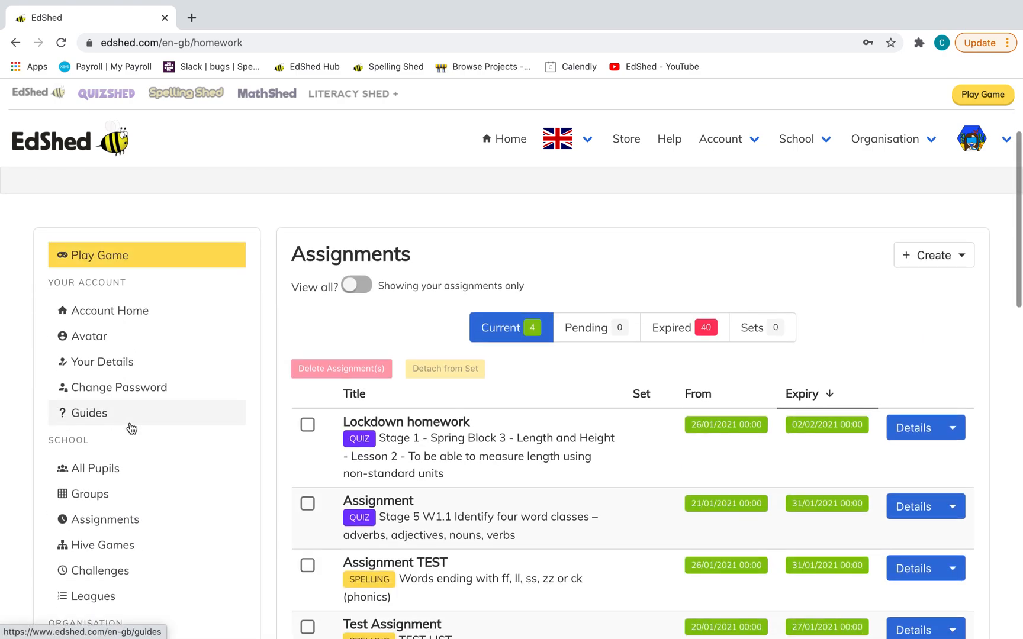
pyautogui.moveTo(430, 345)
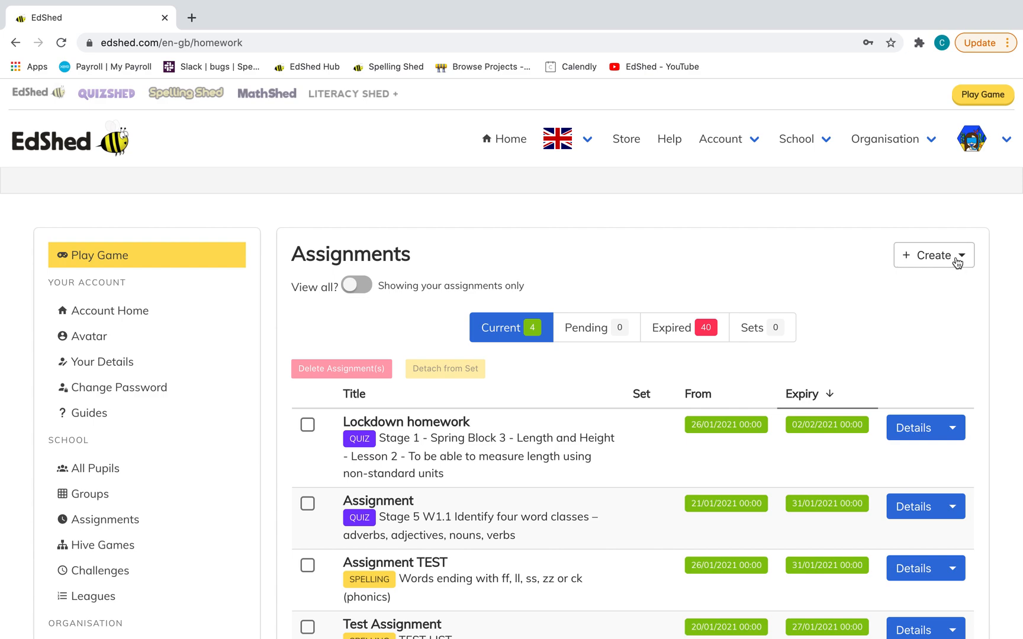
pyautogui.click(933, 255)
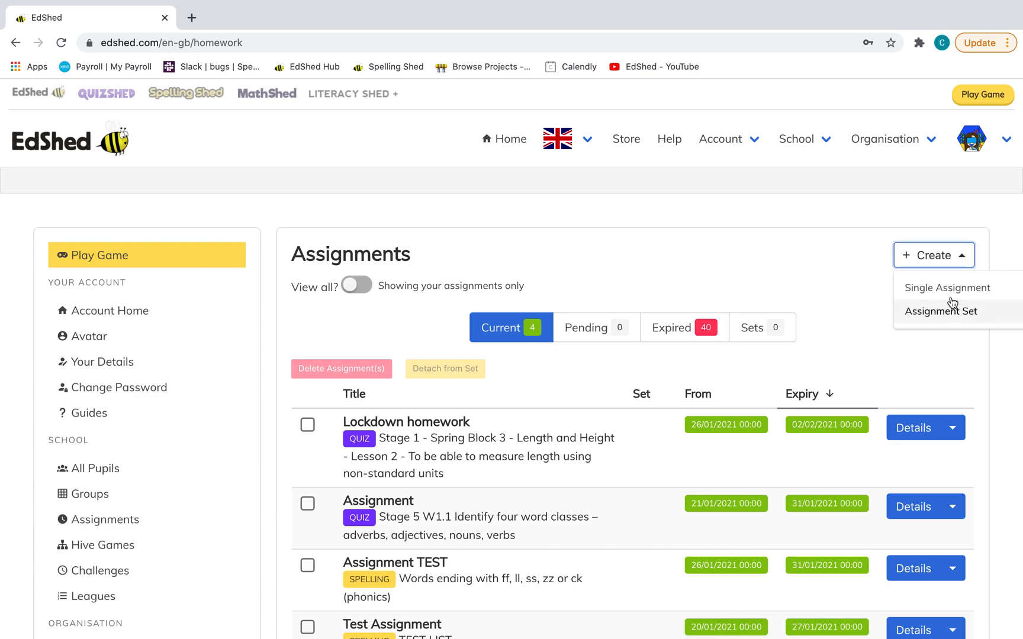
pyautogui.moveTo(941, 320)
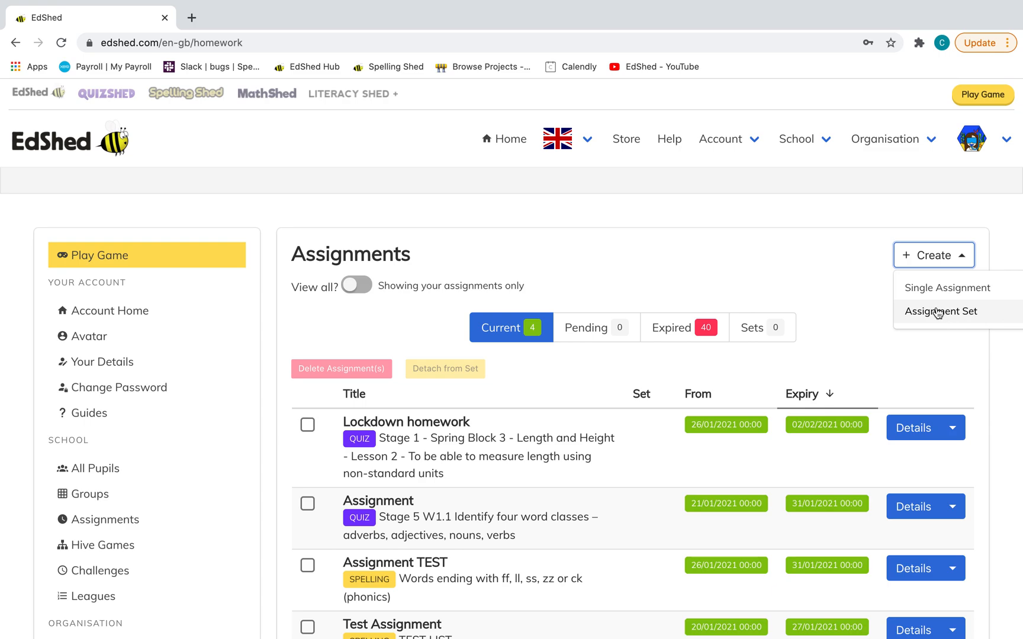
pyautogui.click(946, 288)
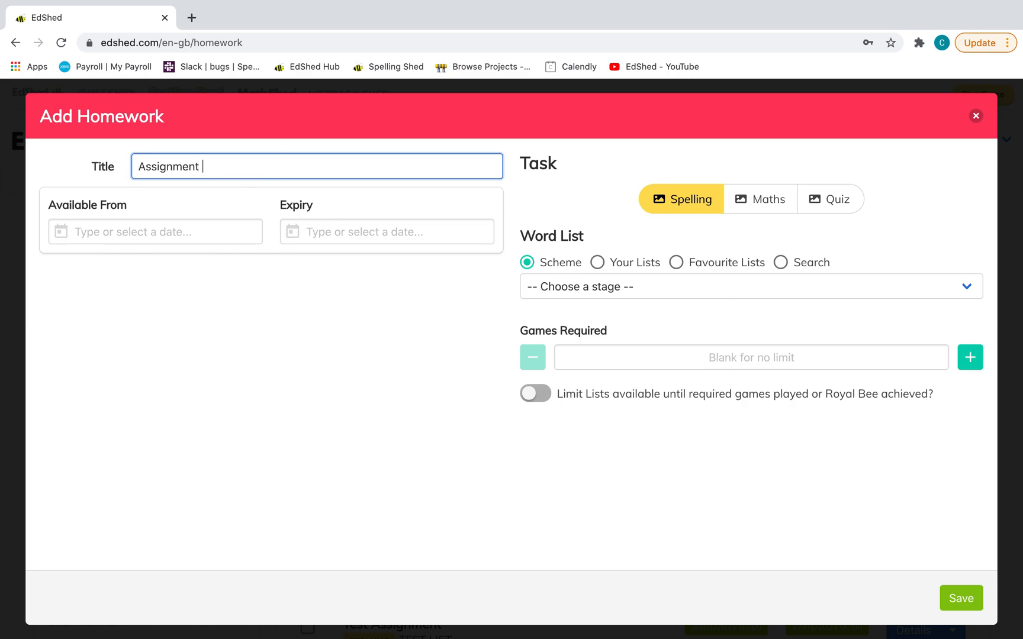
# Name the homework 'Assignment TEST2', available 26/01/2021 to 31/01/2021, using Your Lists.
pyautogui.write('TEST2')
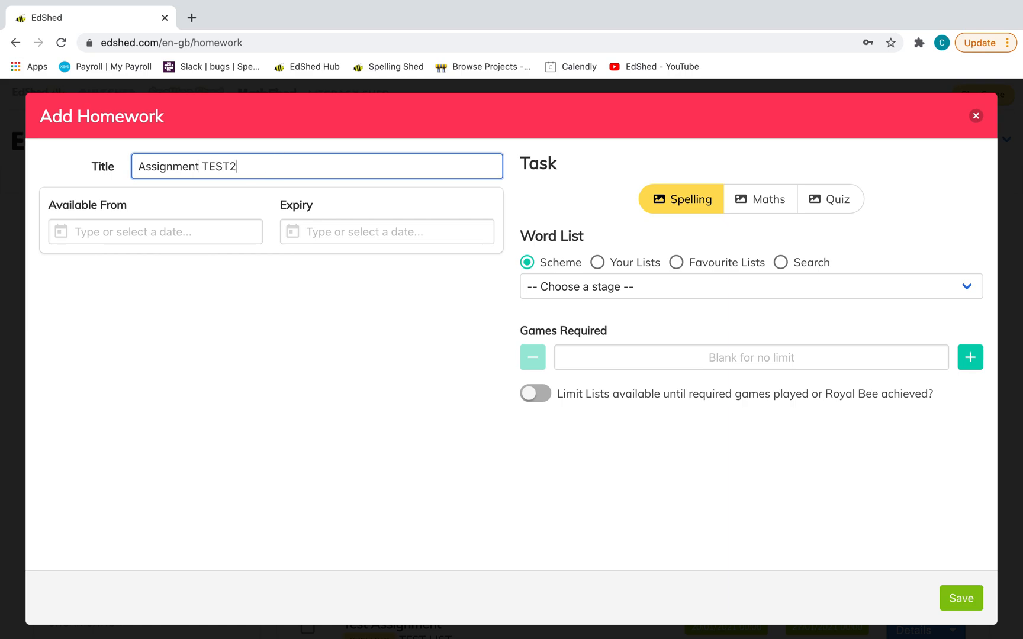
pyautogui.click(155, 232)
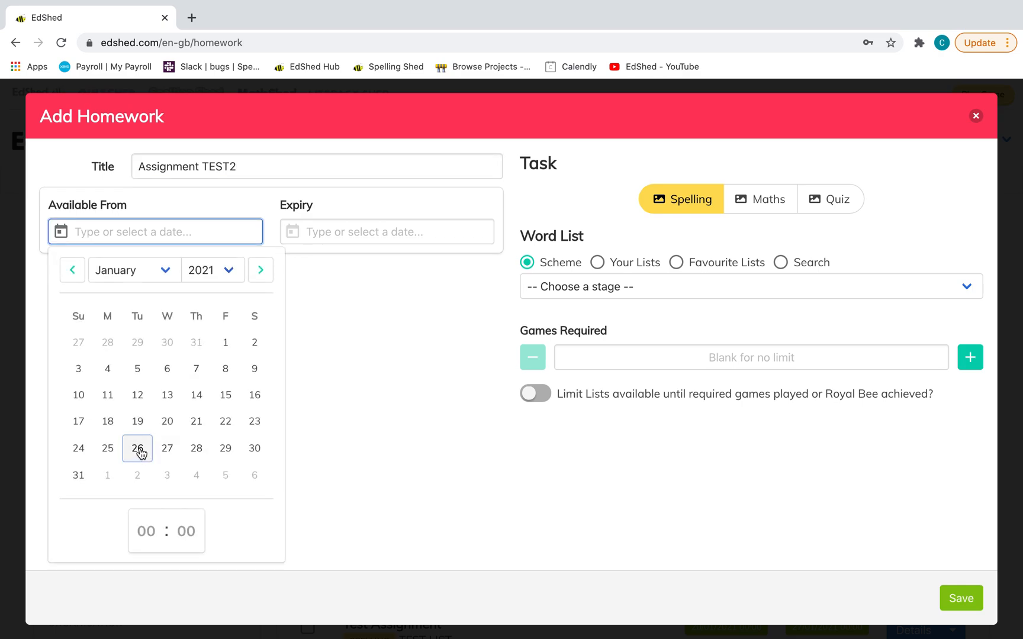
pyautogui.click(136, 448)
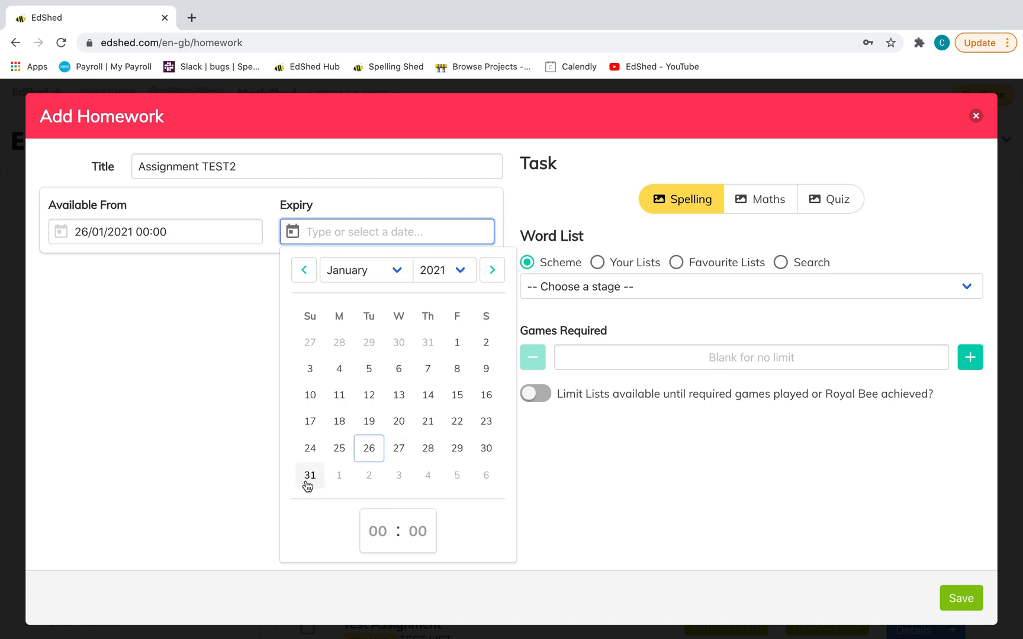
pyautogui.click(309, 475)
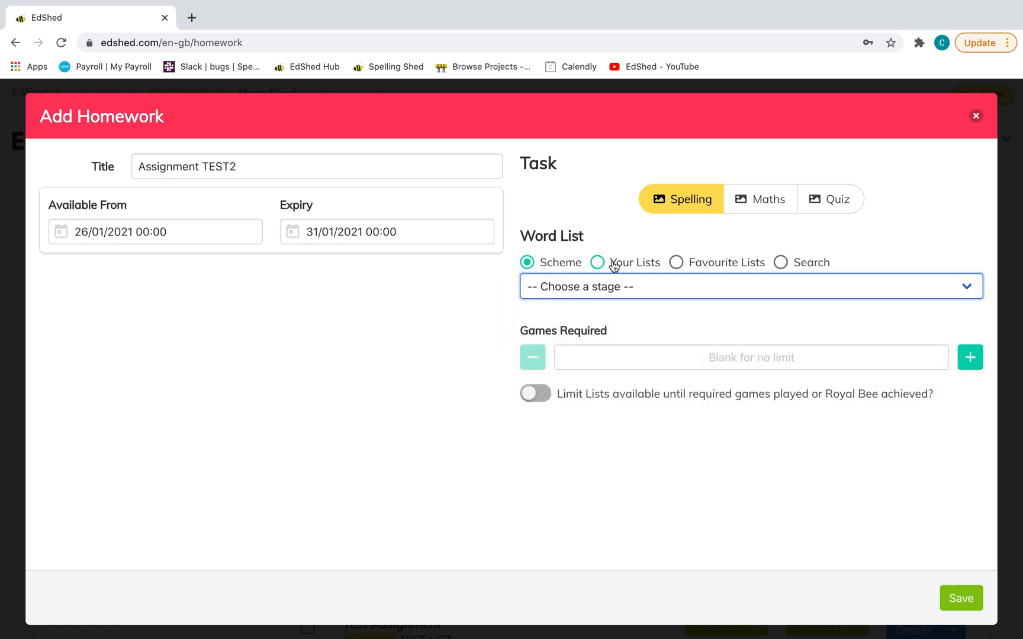
pyautogui.click(597, 262)
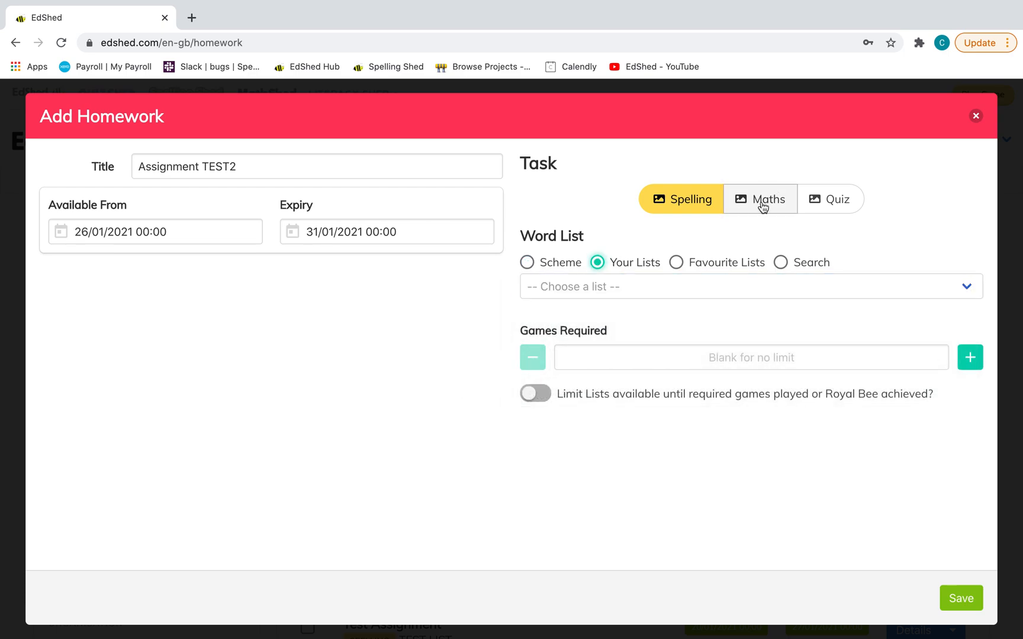
# Make it a Maths fluency task: Times Tables 2 - 12s Multiply, Limit Lists on, 2 games.
pyautogui.click(760, 199)
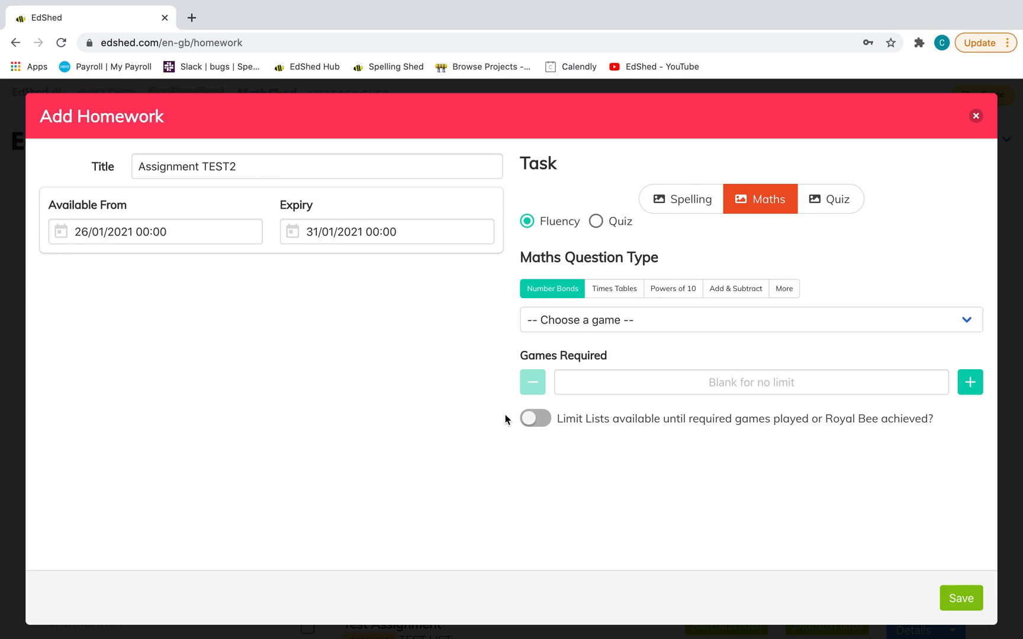
pyautogui.moveTo(561, 334)
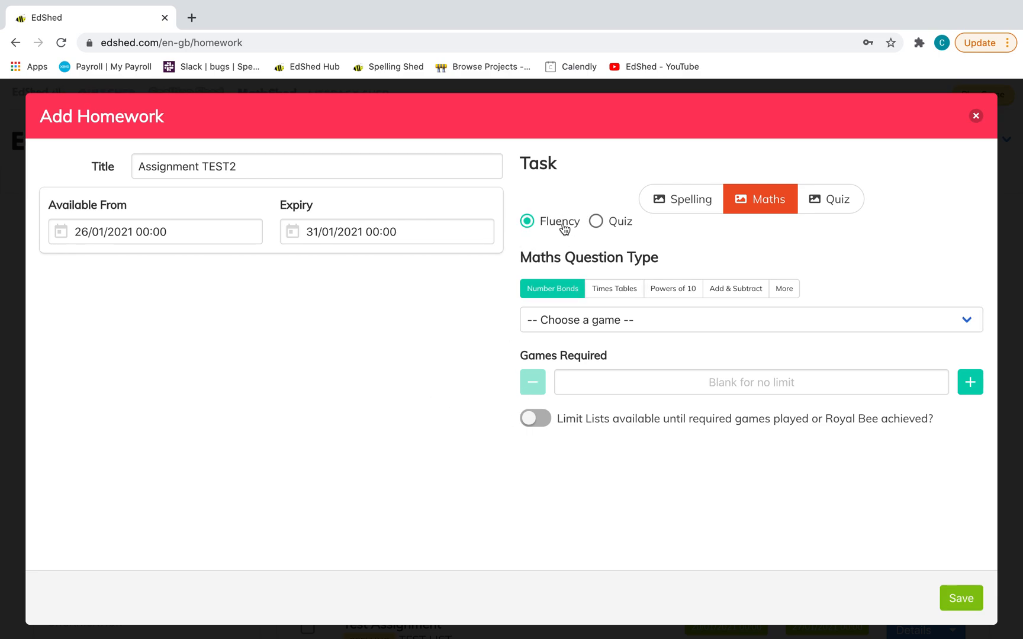
pyautogui.click(613, 288)
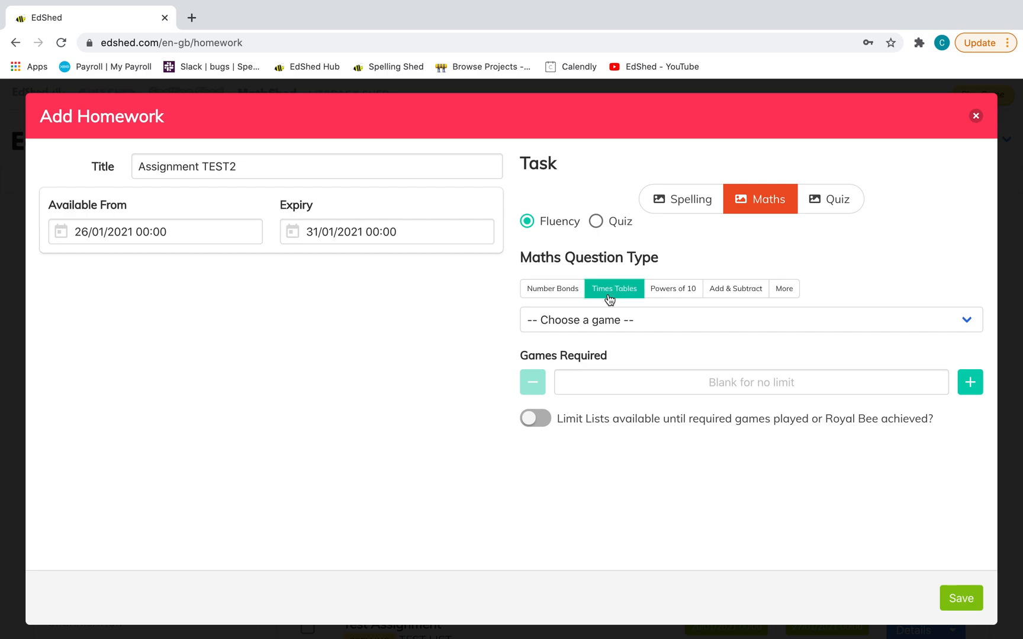
pyautogui.click(750, 320)
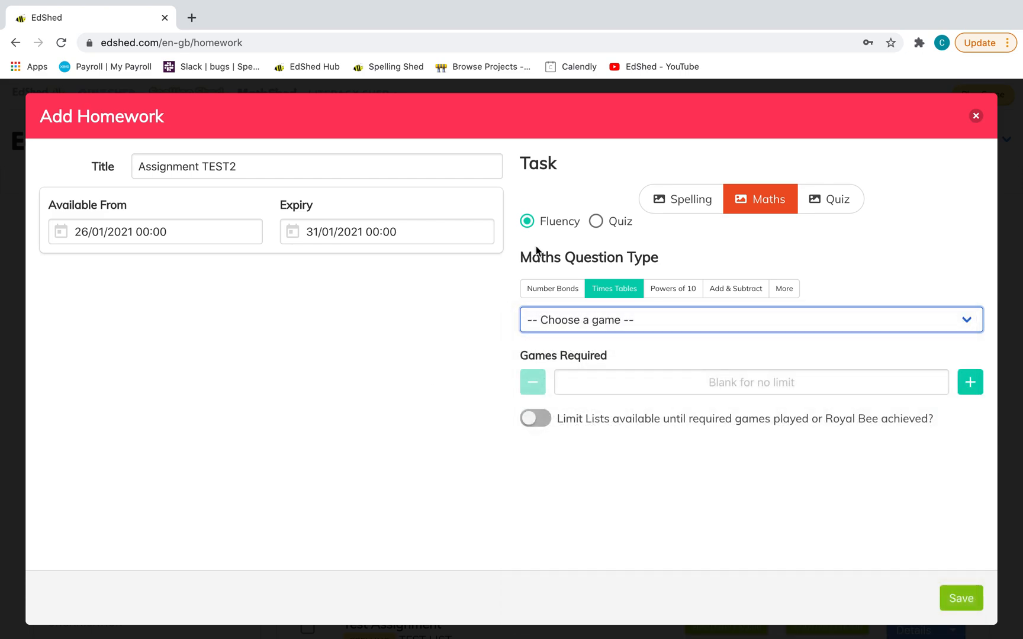
pyautogui.click(596, 222)
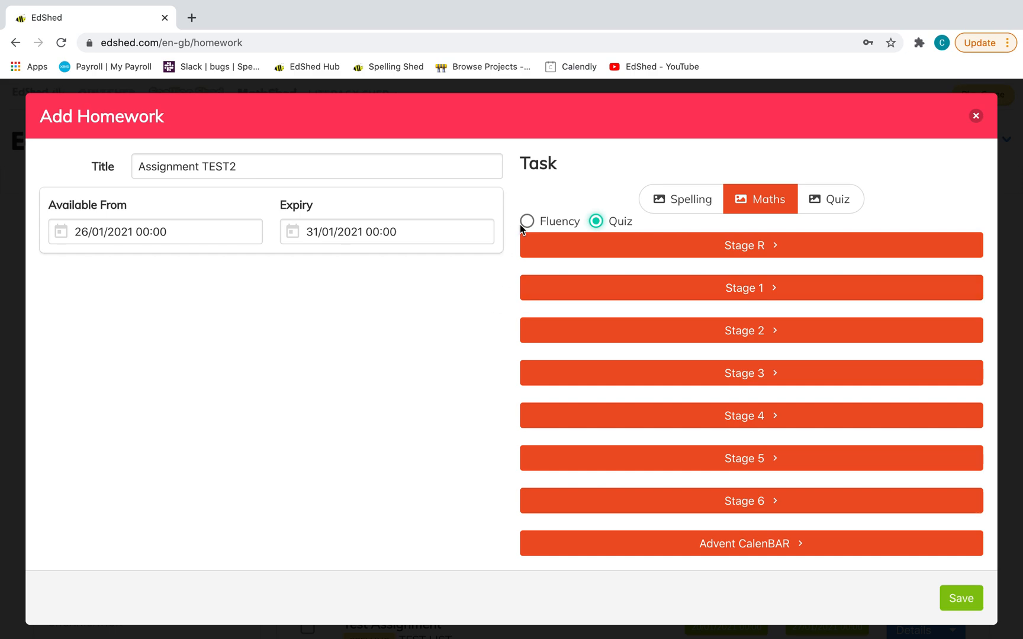
pyautogui.click(526, 221)
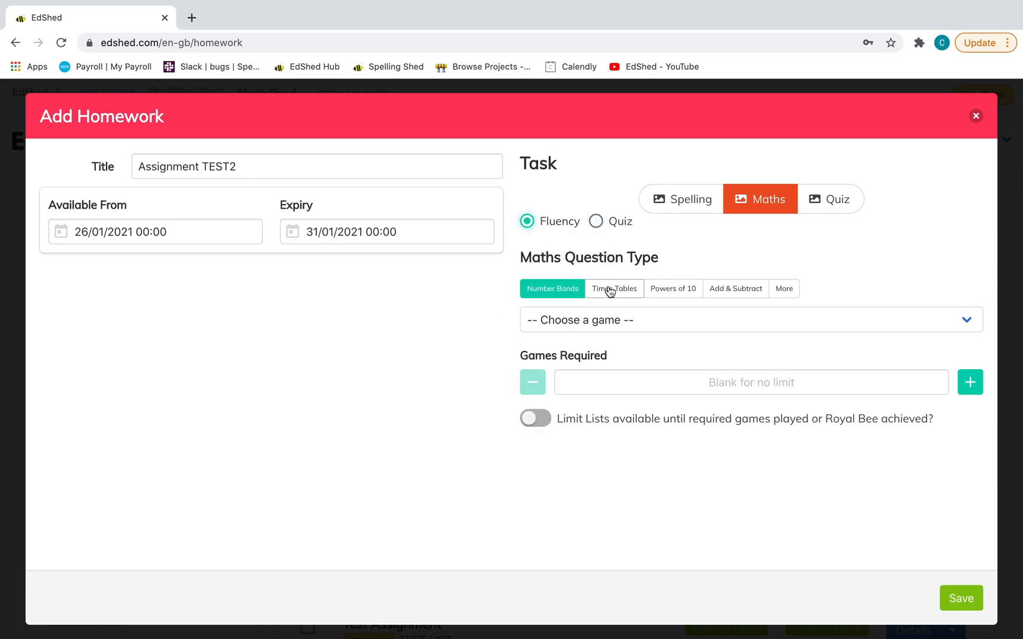
pyautogui.click(613, 289)
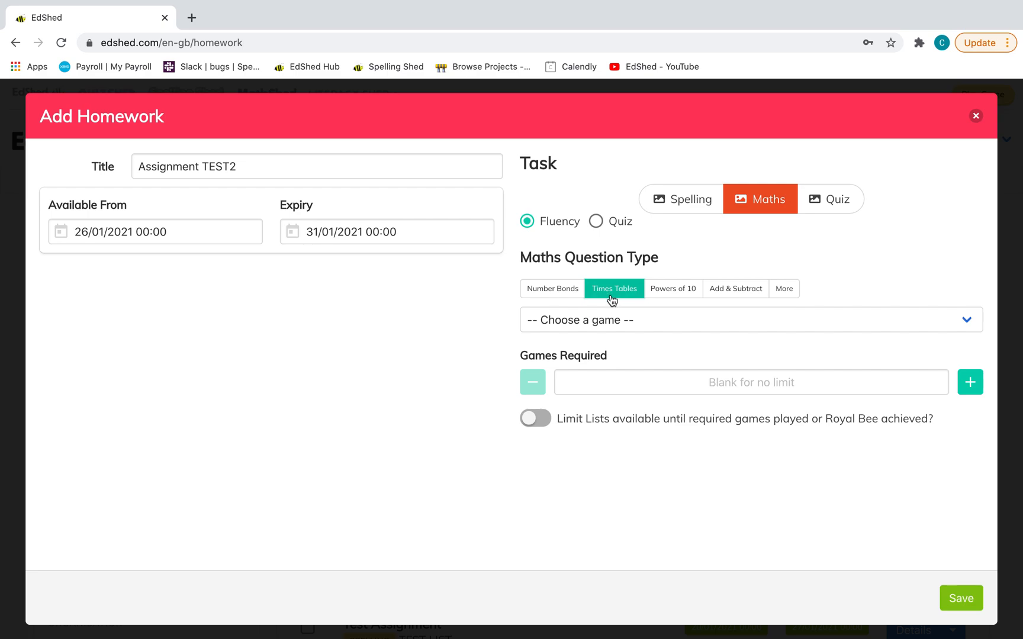
pyautogui.click(750, 319)
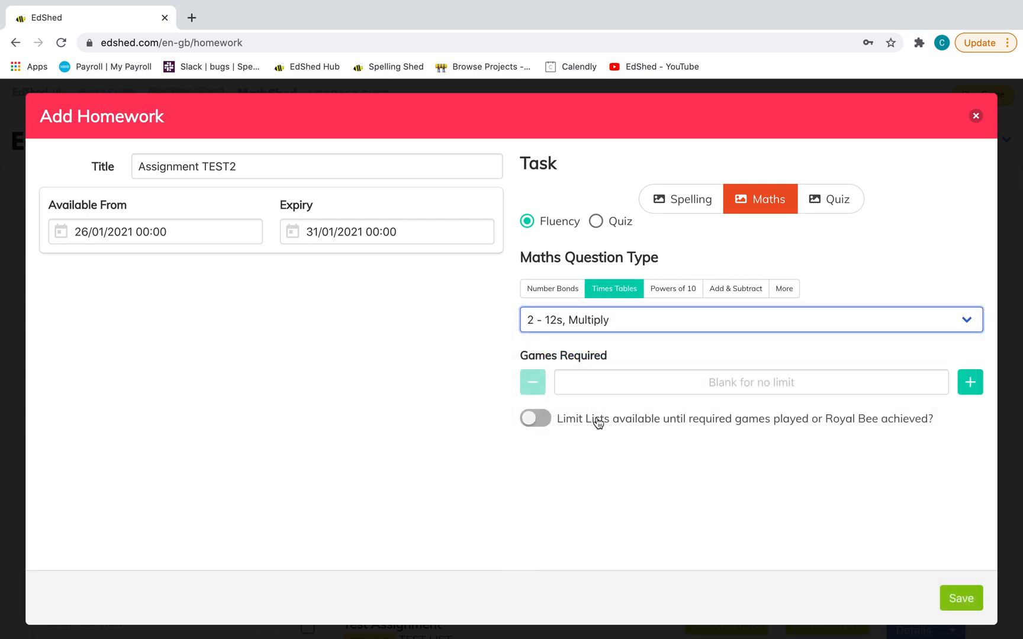
pyautogui.click(534, 418)
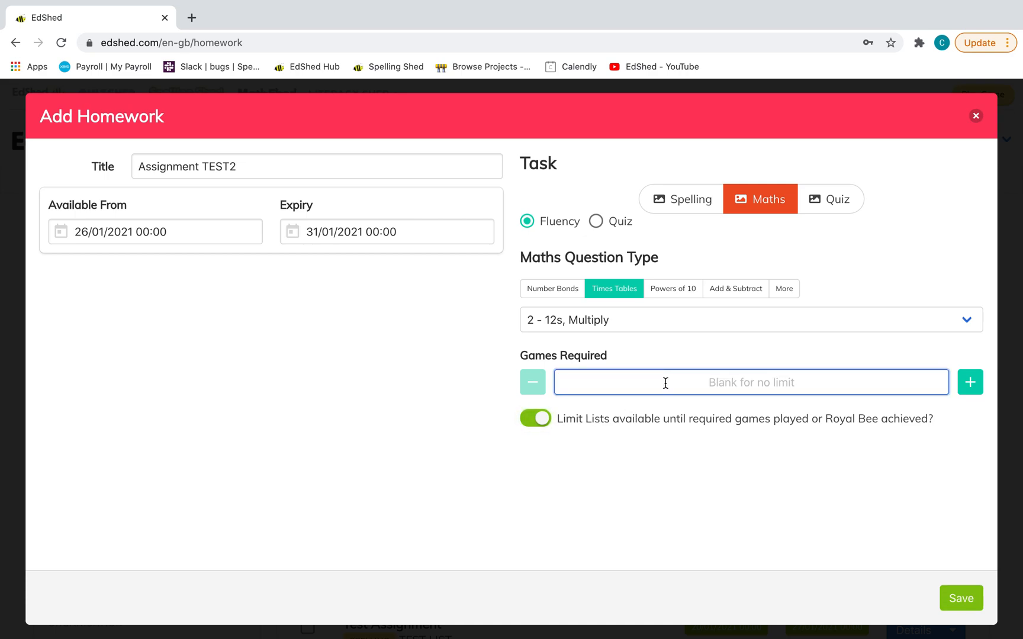
pyautogui.write('2')
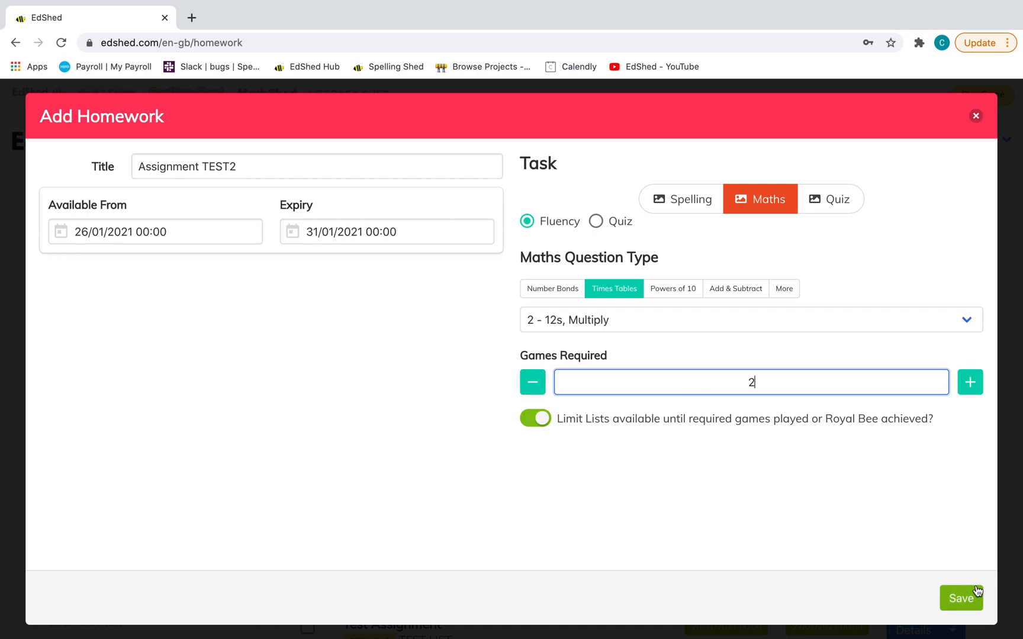
# Save Assignment TEST2, assign it to Mickey Mouse, and close the Add Homework dialog.
pyautogui.click(960, 598)
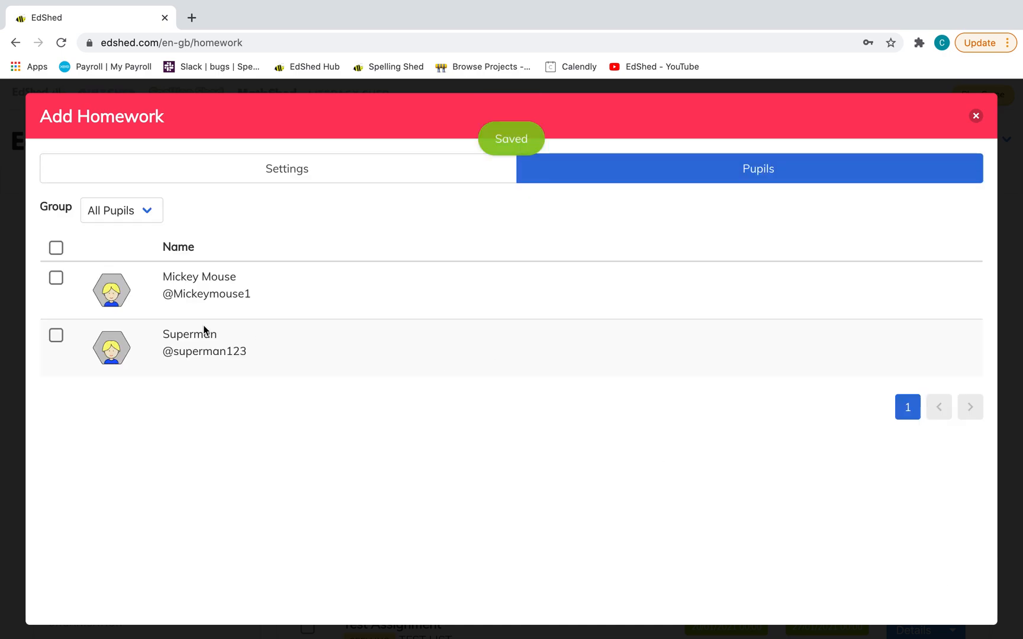
pyautogui.click(56, 277)
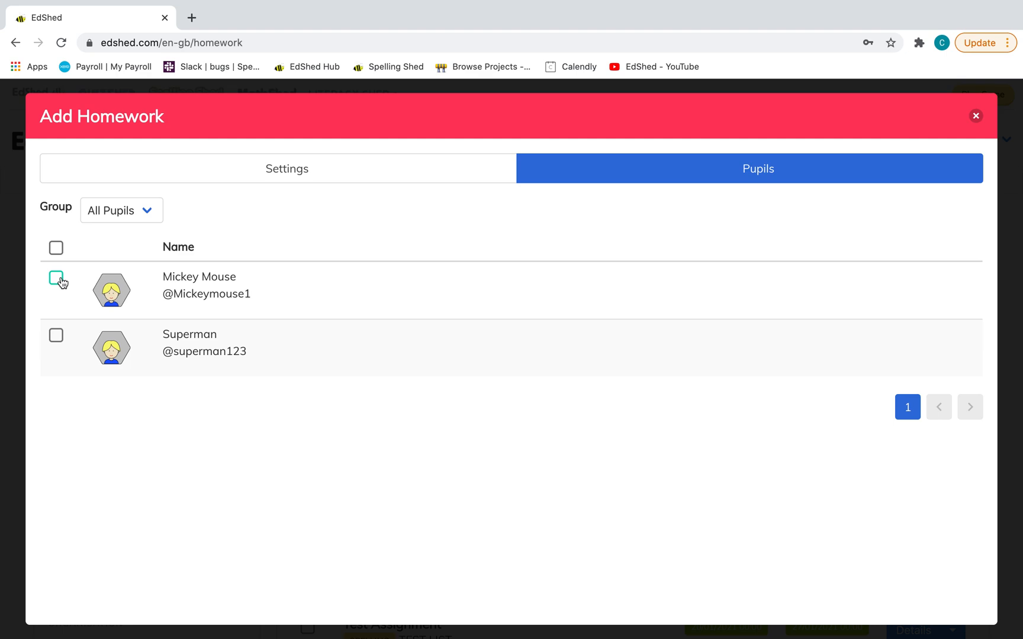
pyautogui.click(56, 277)
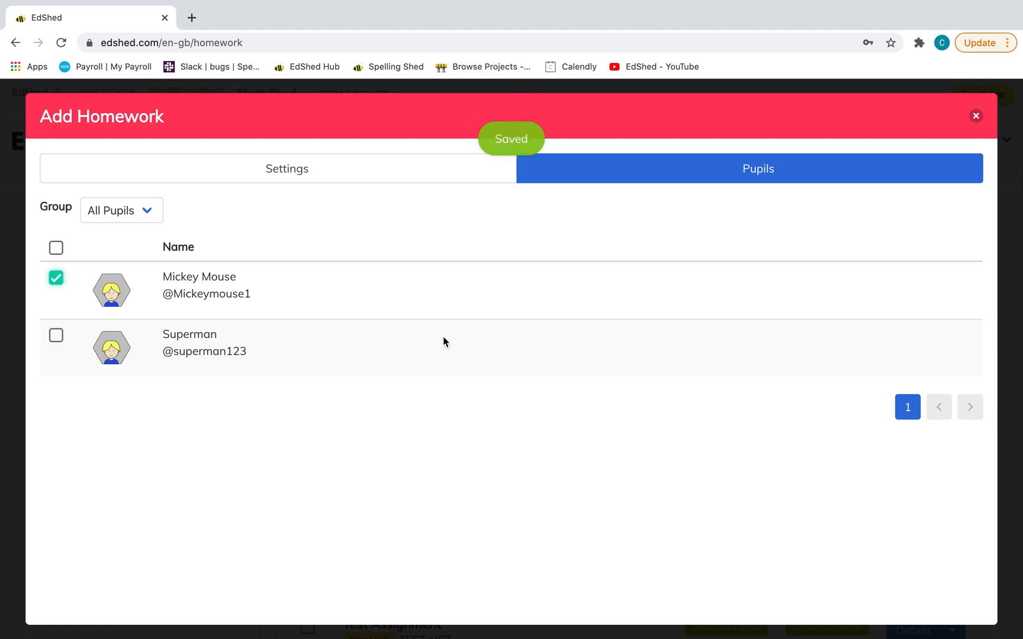
pyautogui.click(976, 116)
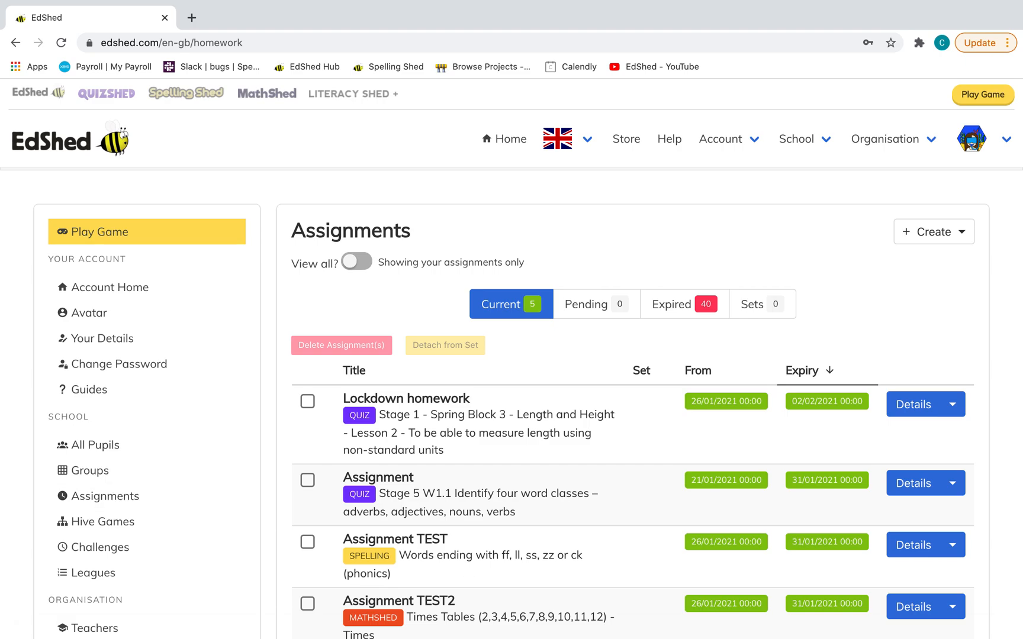
# Scroll through Assignment TEST2's detail page showing Mickey Mouse at 0/2 games played.
pyautogui.scroll(-3)
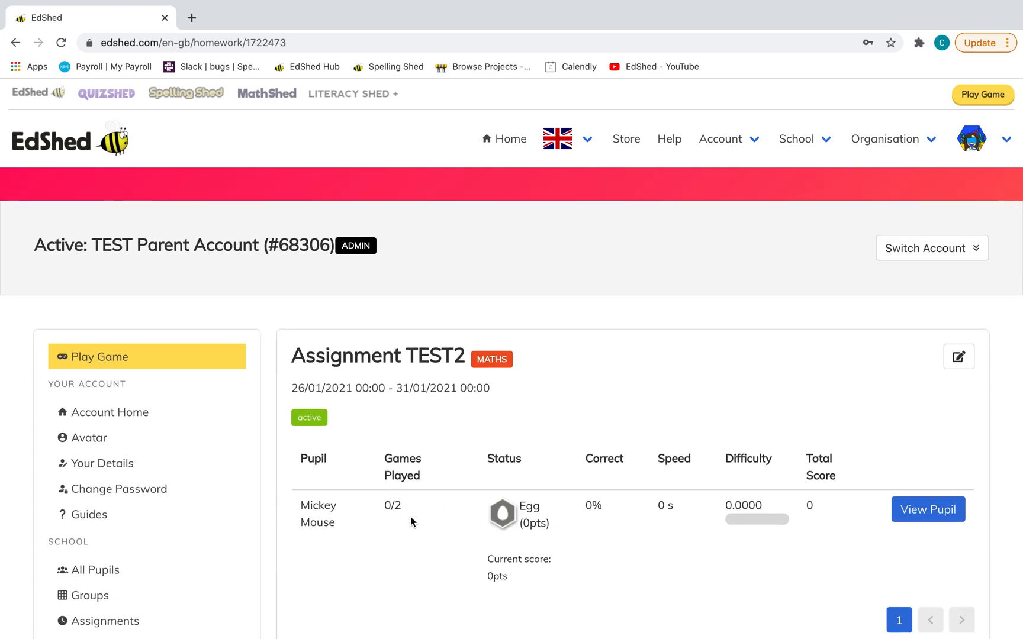
pyautogui.scroll(-3)
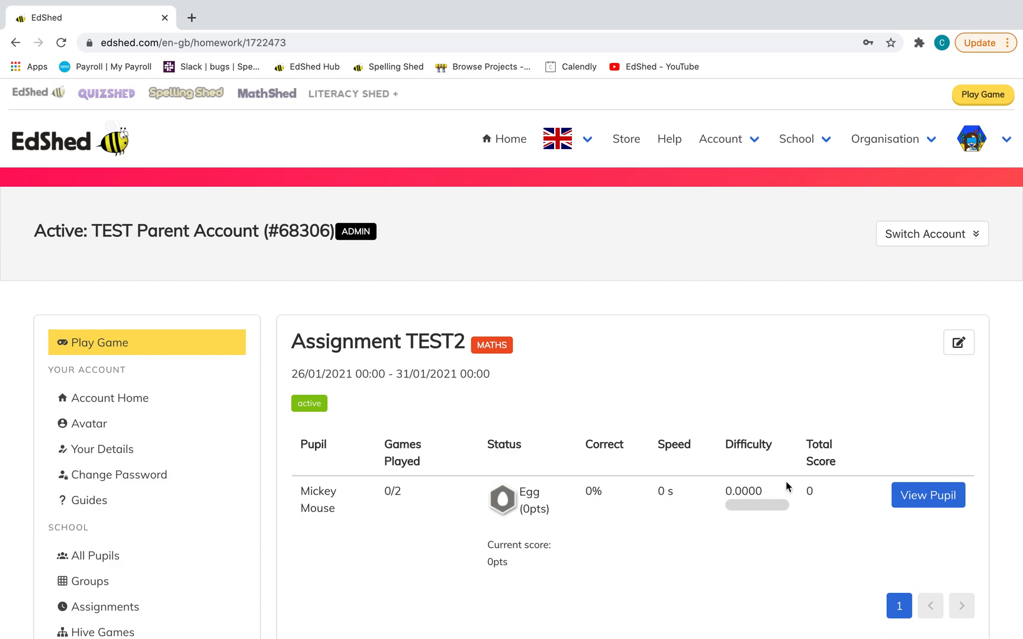
pyautogui.scroll(-3)
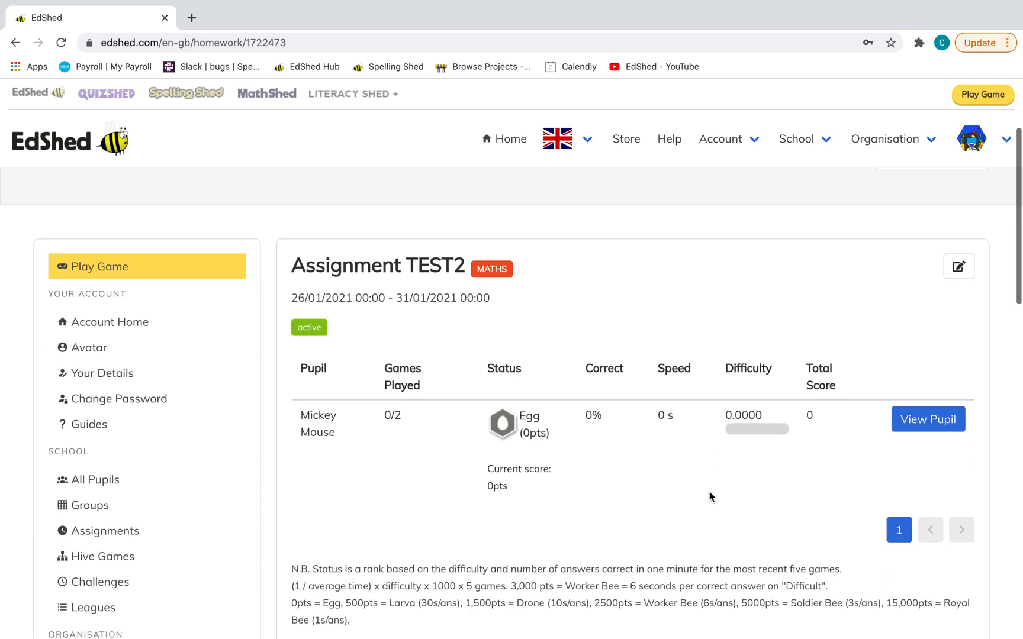
pyautogui.moveTo(690, 447)
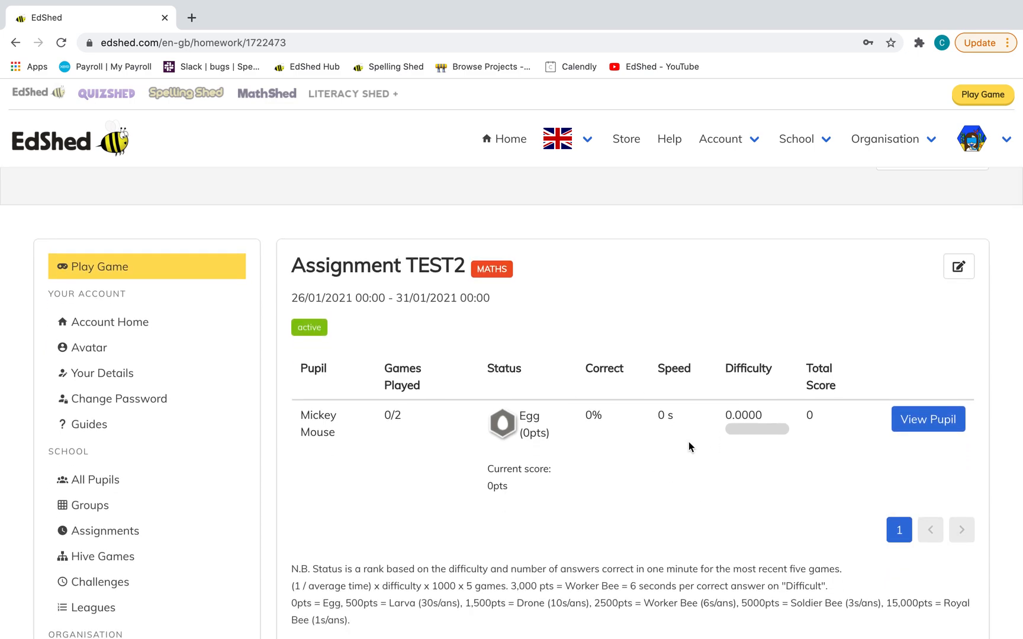
pyautogui.scroll(-3)
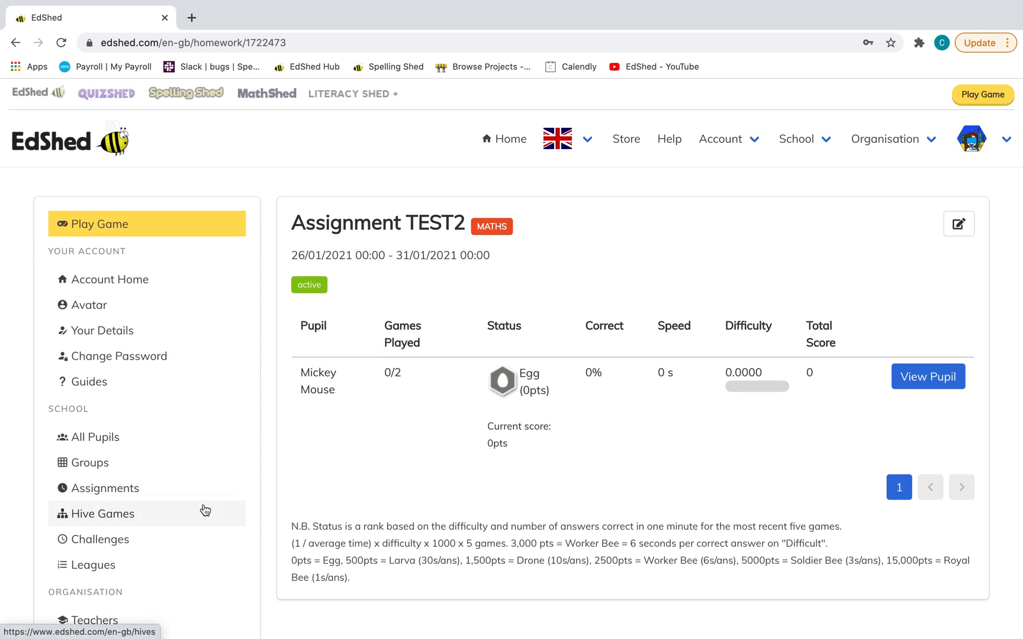
# Open the Spelling Shed Word Lists page showing the UK phonics phase 2 lists.
pyautogui.scroll(-3)
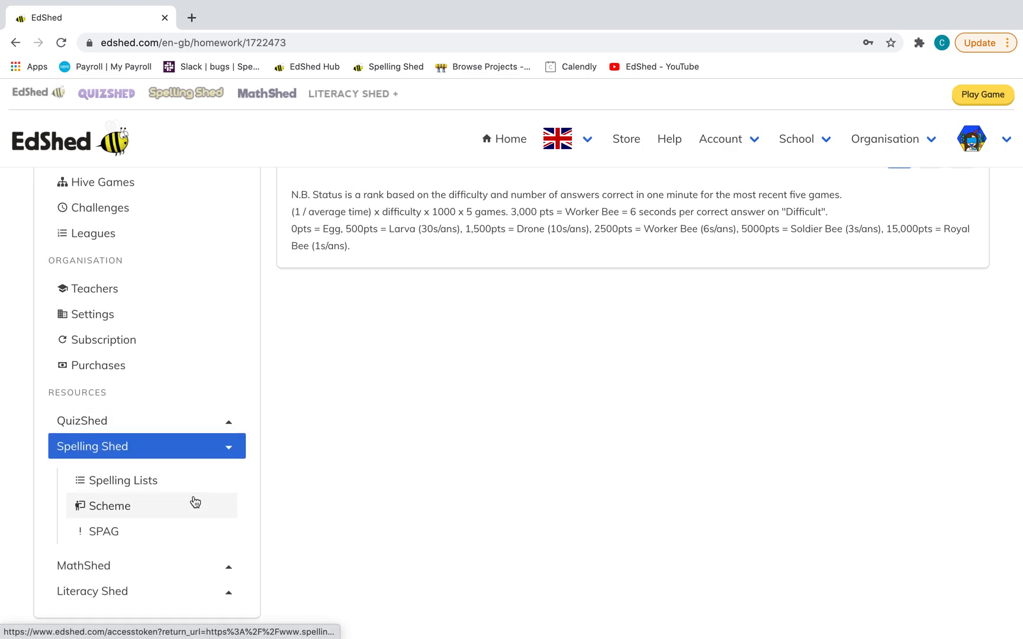
pyautogui.scroll(-3)
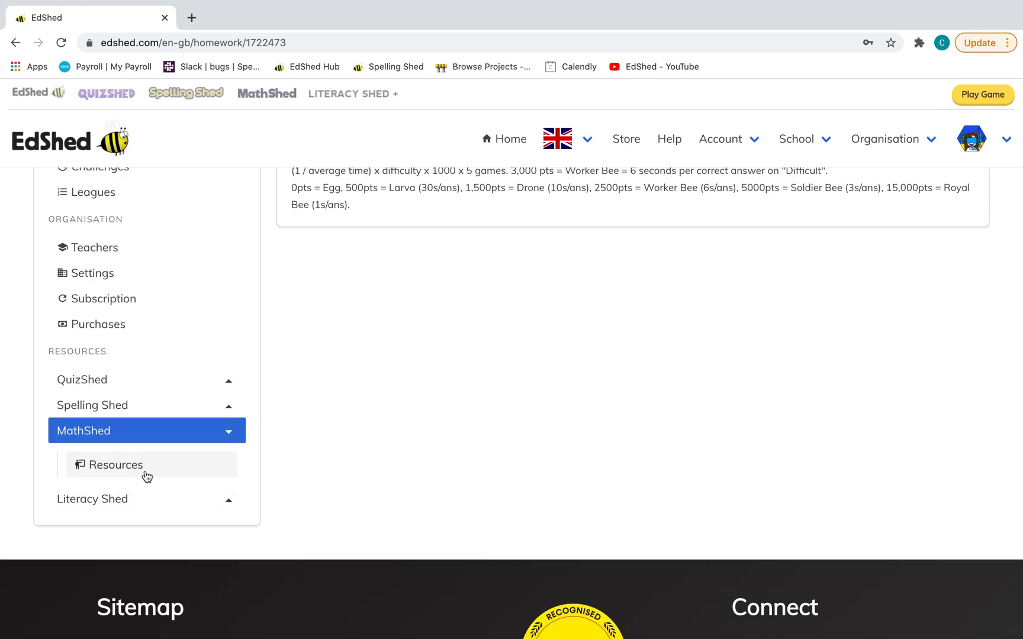
pyautogui.click(92, 405)
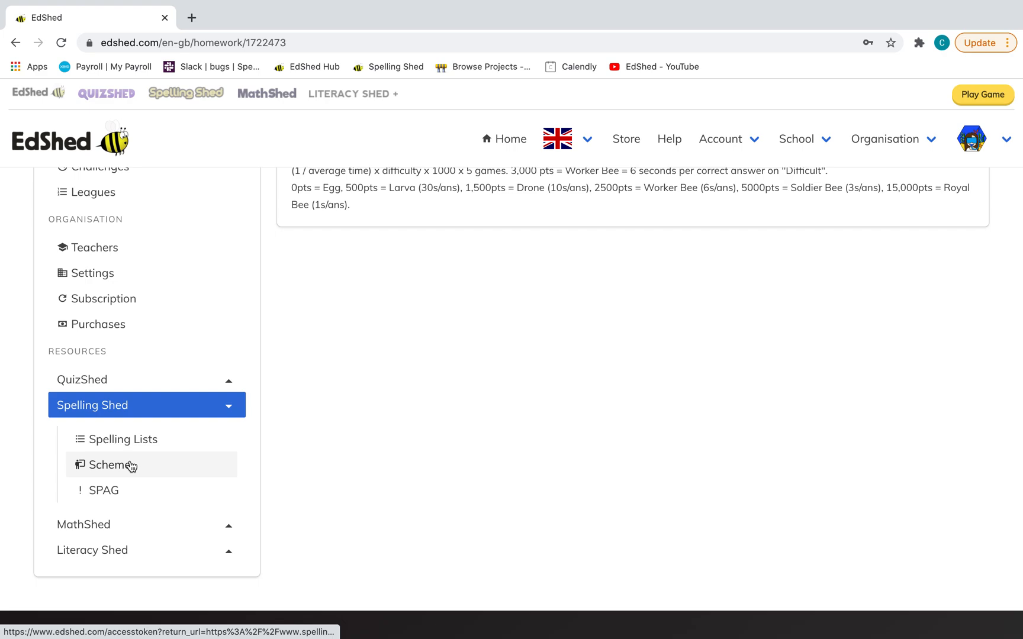
pyautogui.moveTo(141, 491)
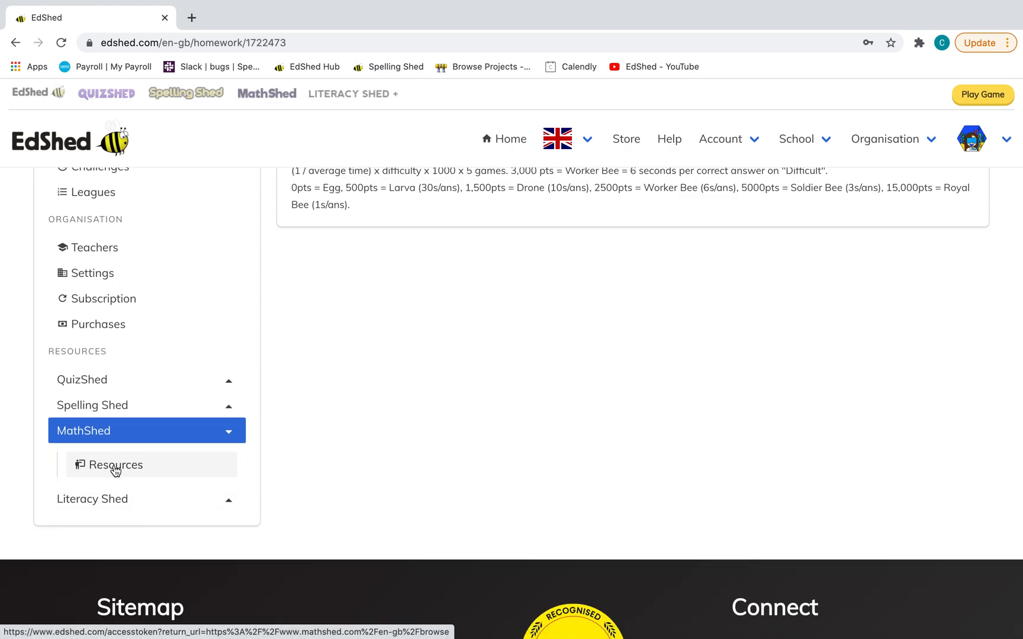
pyautogui.click(92, 405)
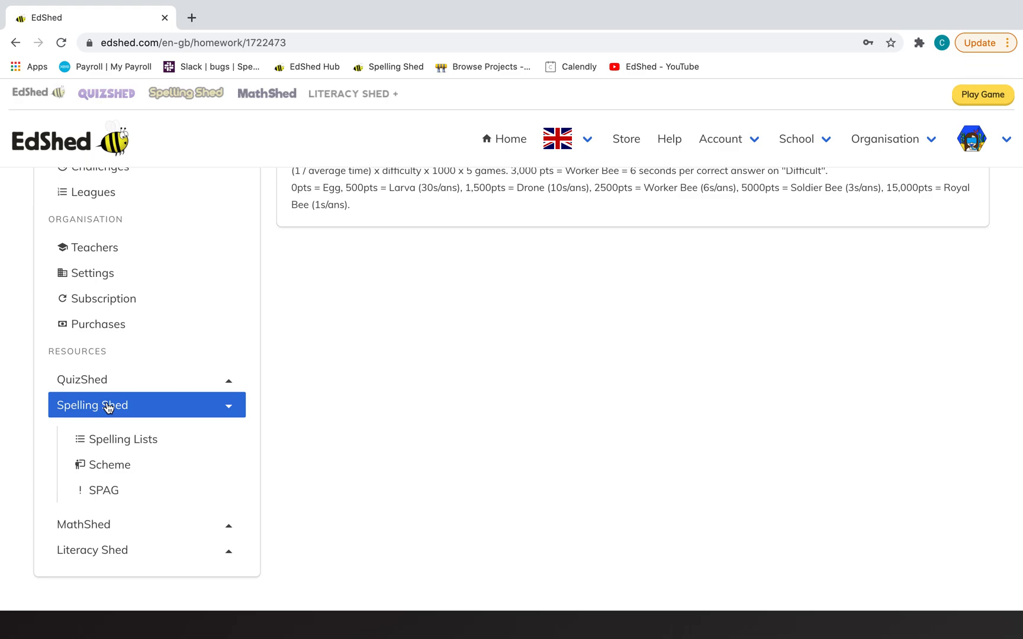
pyautogui.click(122, 439)
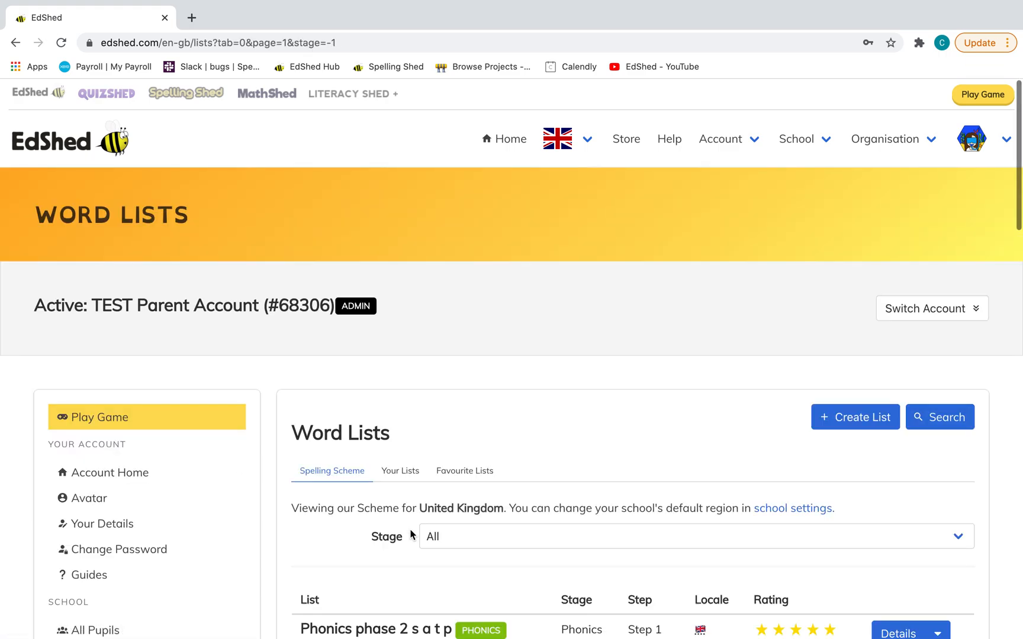
pyautogui.scroll(-3)
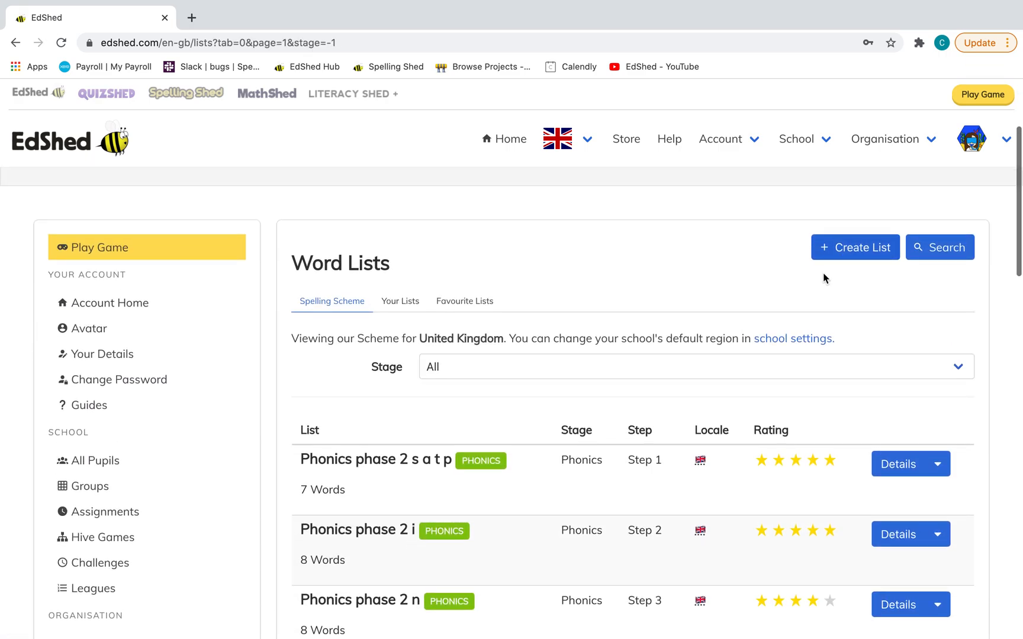
# Start a new word list titled 'new list' and mark it as a phonics list.
pyautogui.click(855, 247)
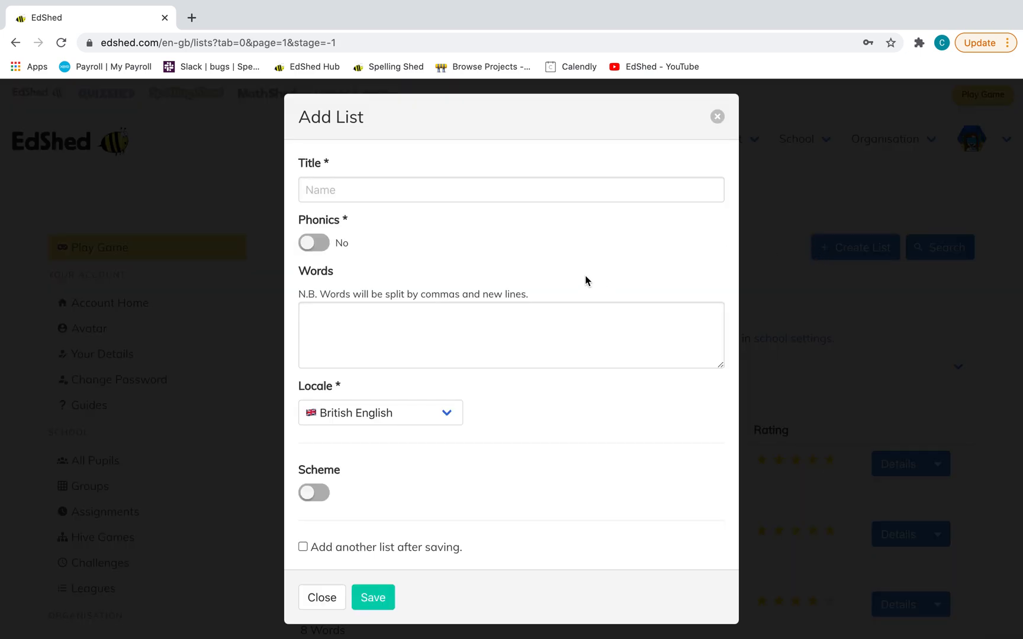
pyautogui.click(511, 190)
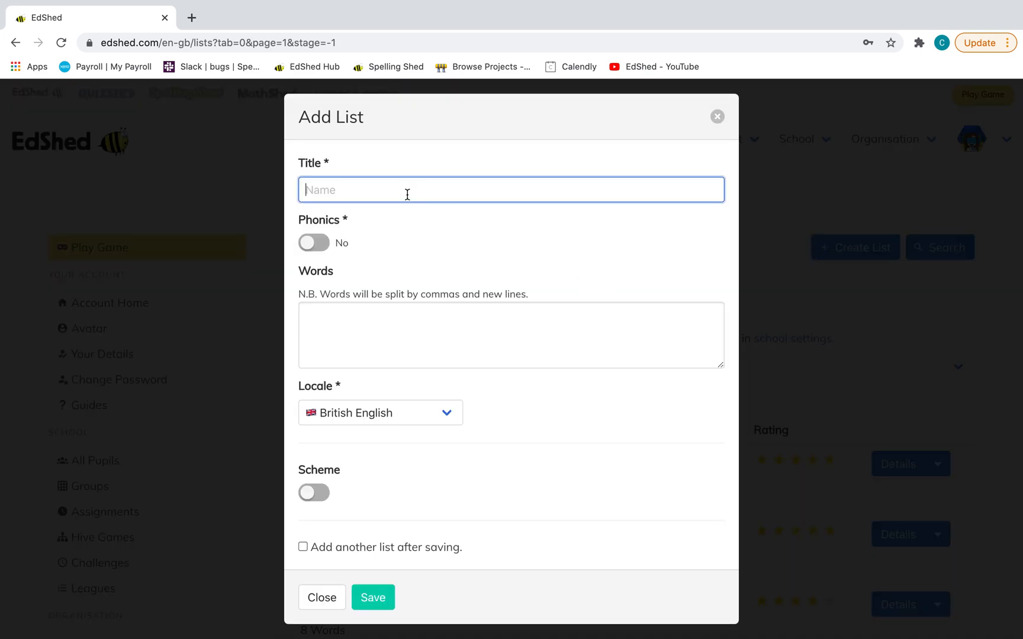
pyautogui.write('new lis')
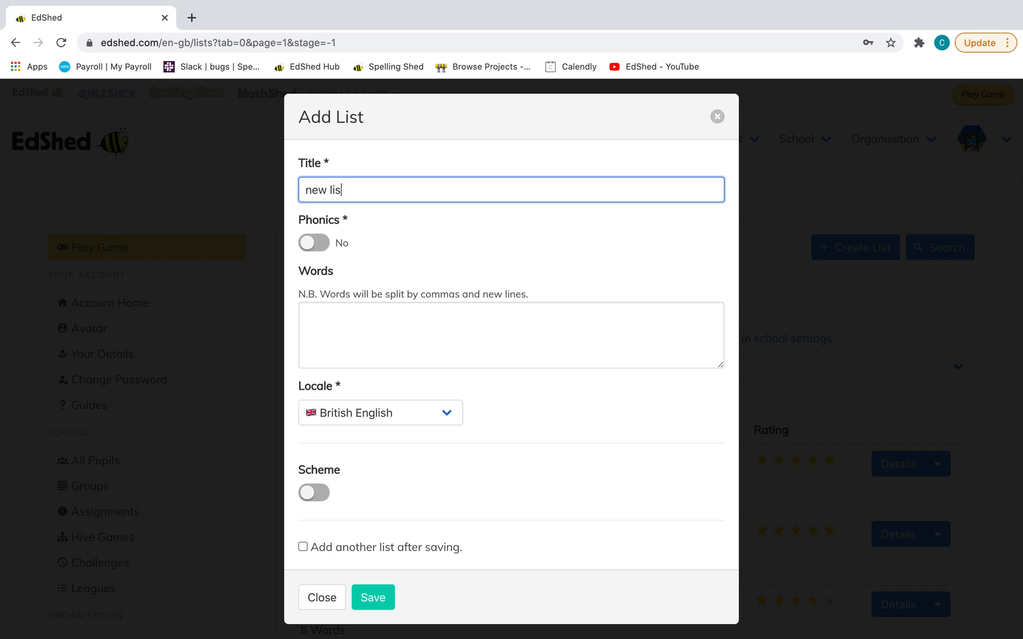
pyautogui.write('t')
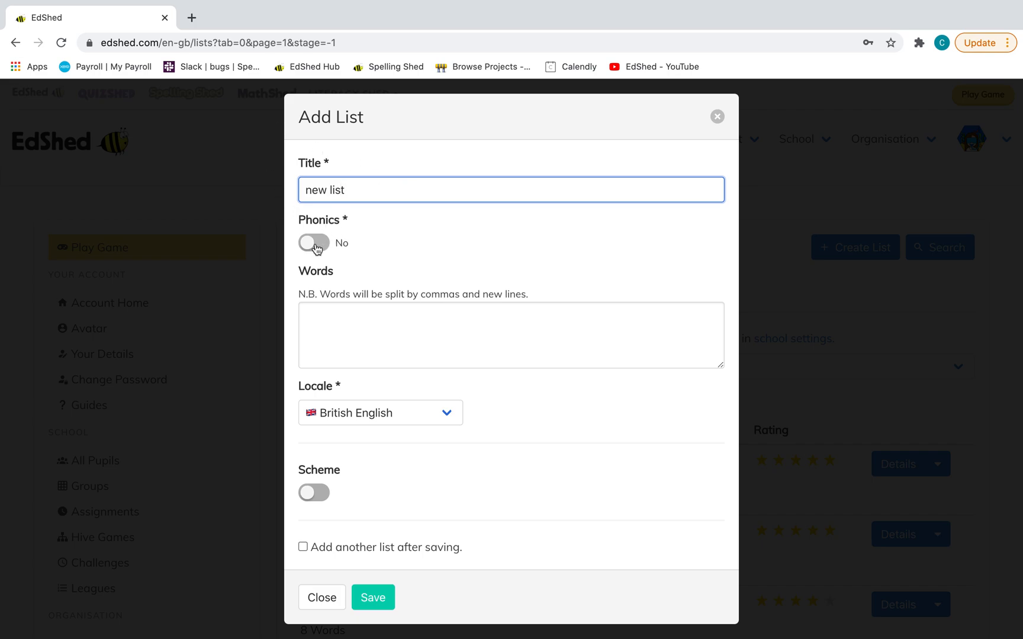
pyautogui.click(314, 242)
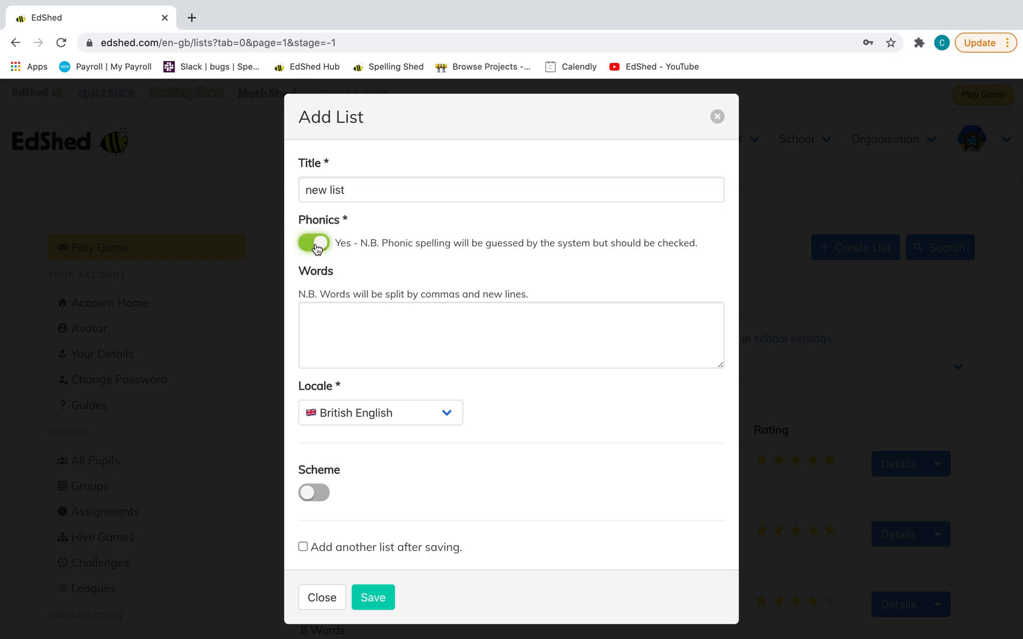
# Enter the words book, look, room, broom and zoom, and save the list.
pyautogui.click(511, 335)
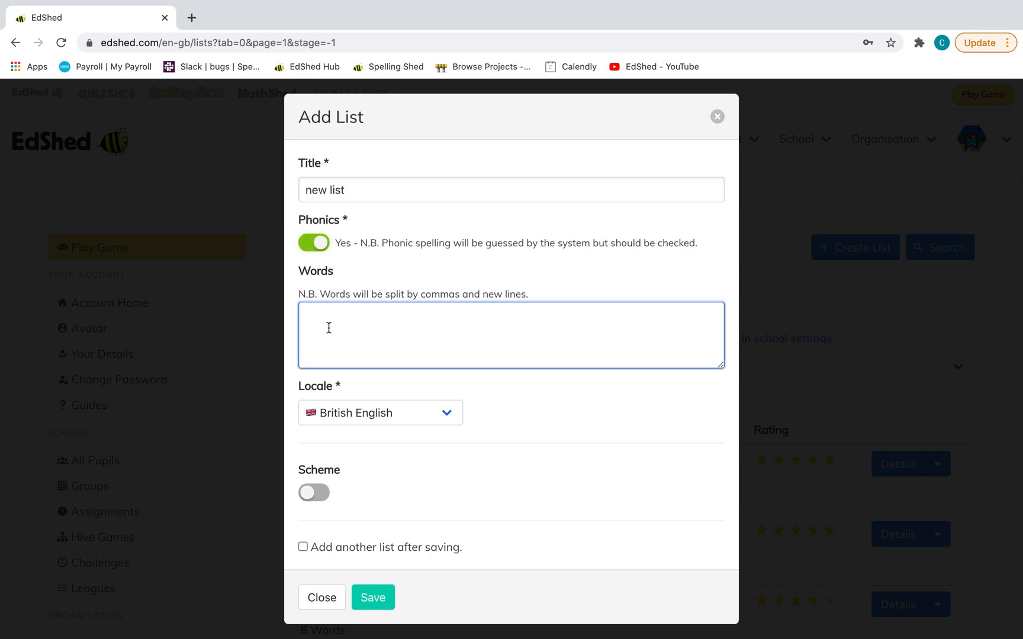
pyautogui.write('book')
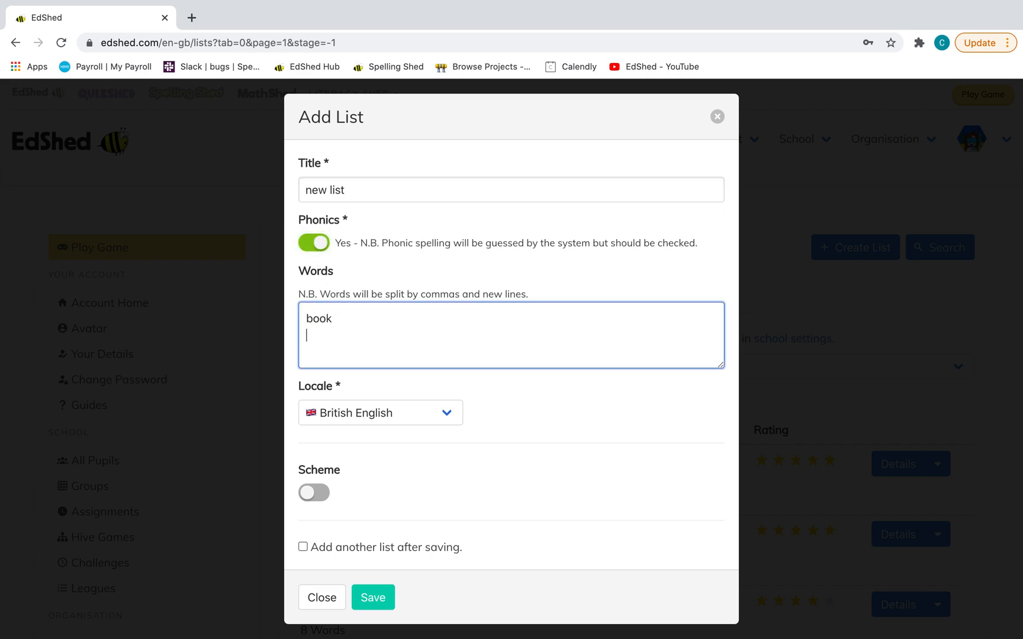
pyautogui.write('look')
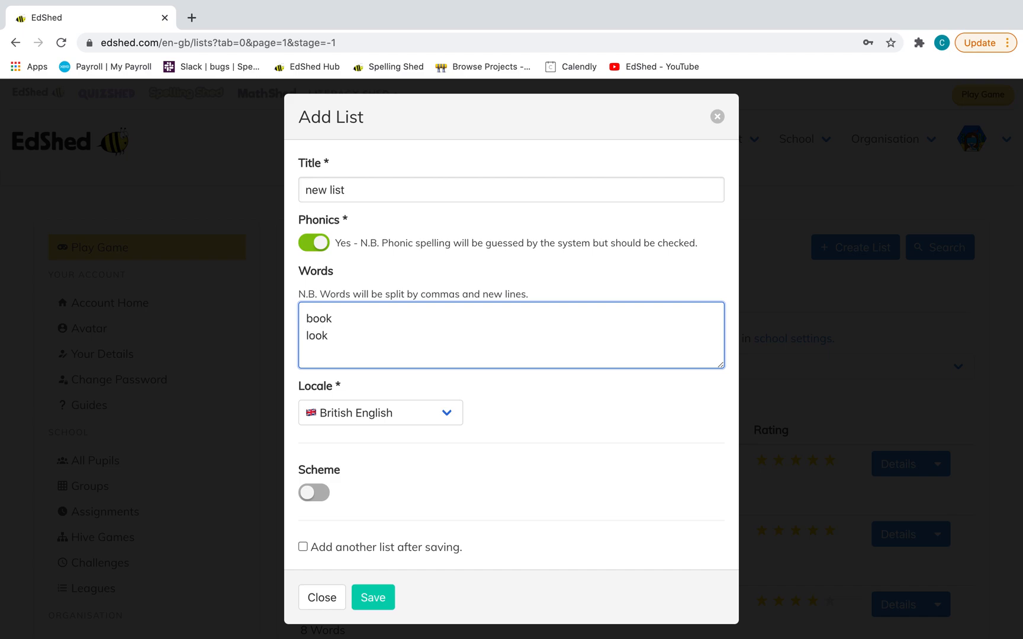
pyautogui.write('room')
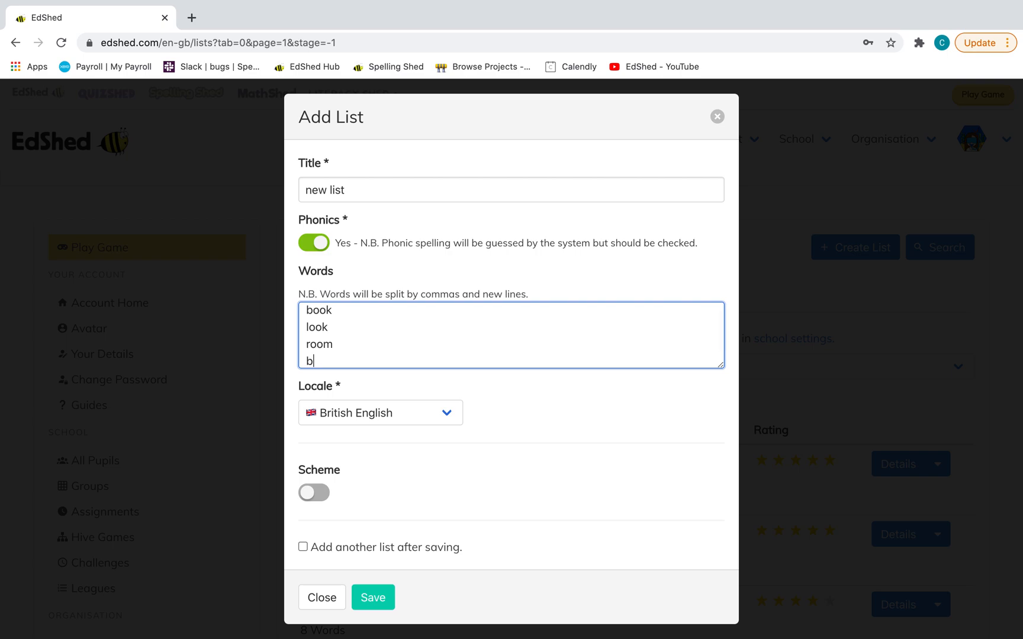
pyautogui.write('room')
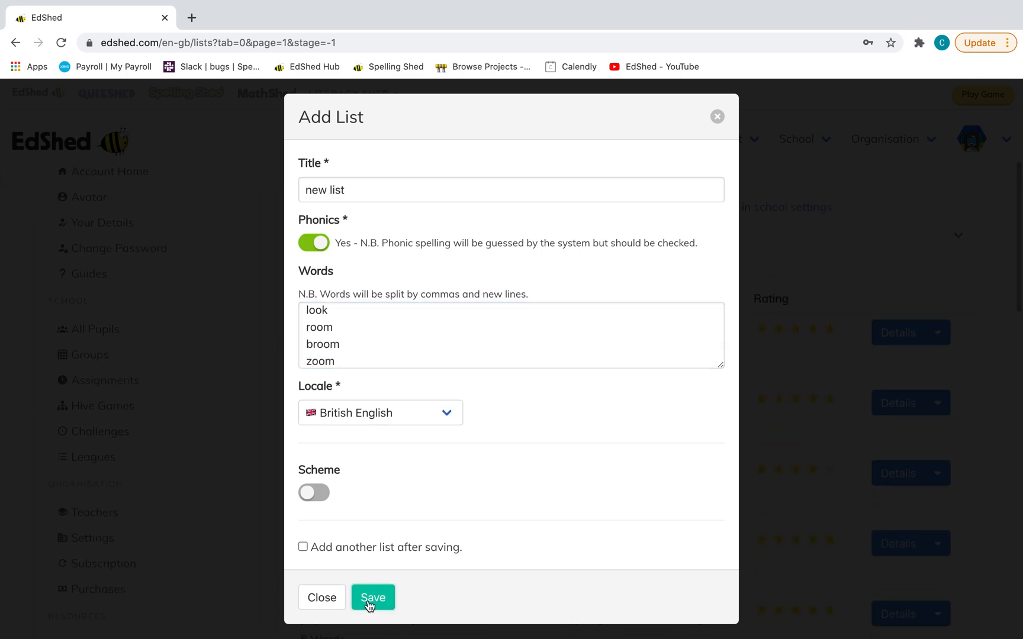
pyautogui.click(373, 597)
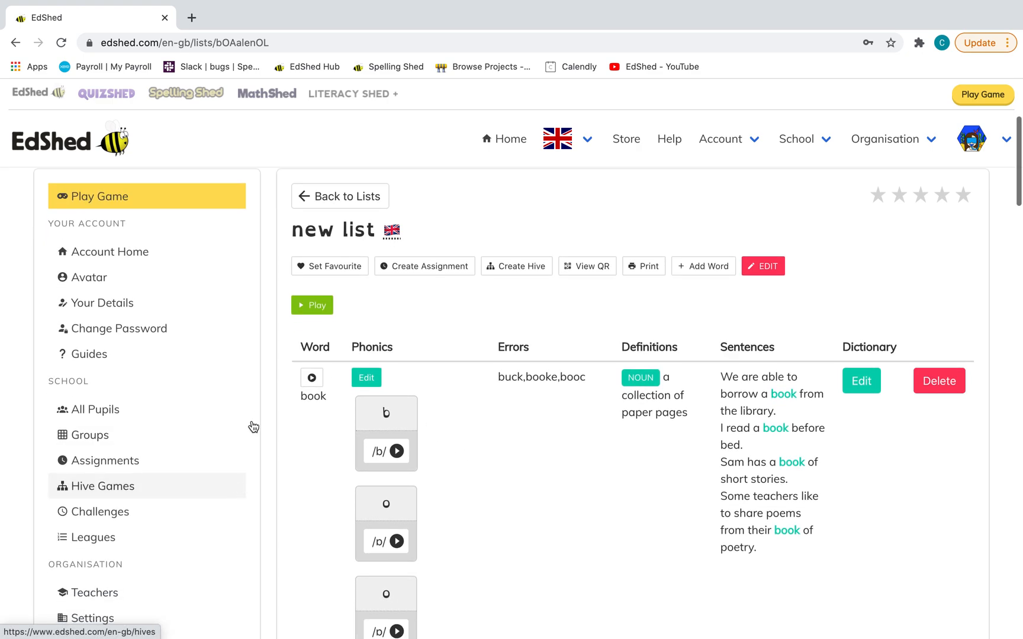
pyautogui.scroll(-3)
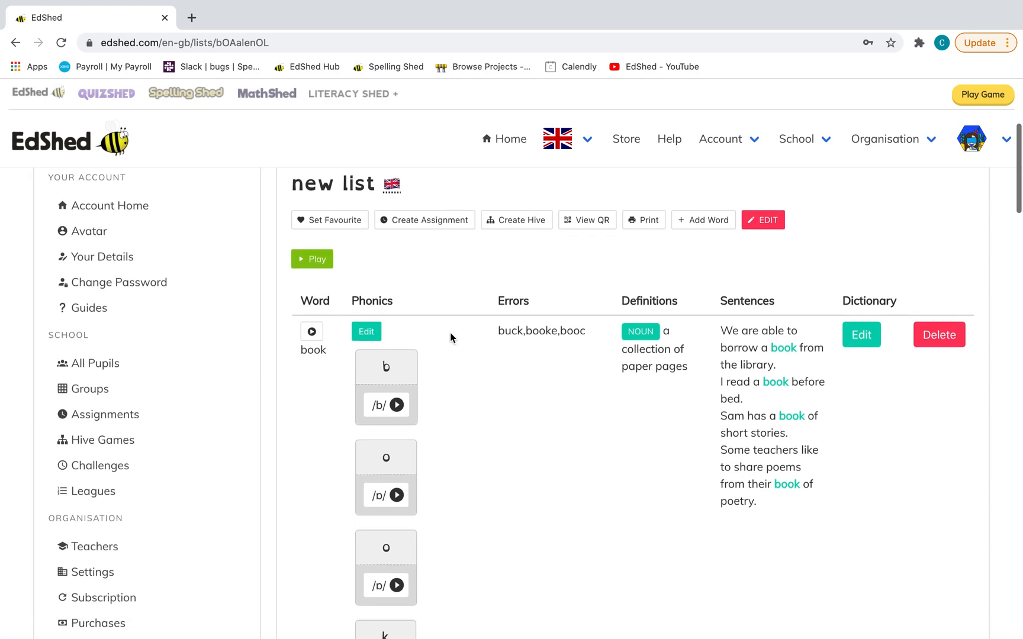
pyautogui.click(423, 219)
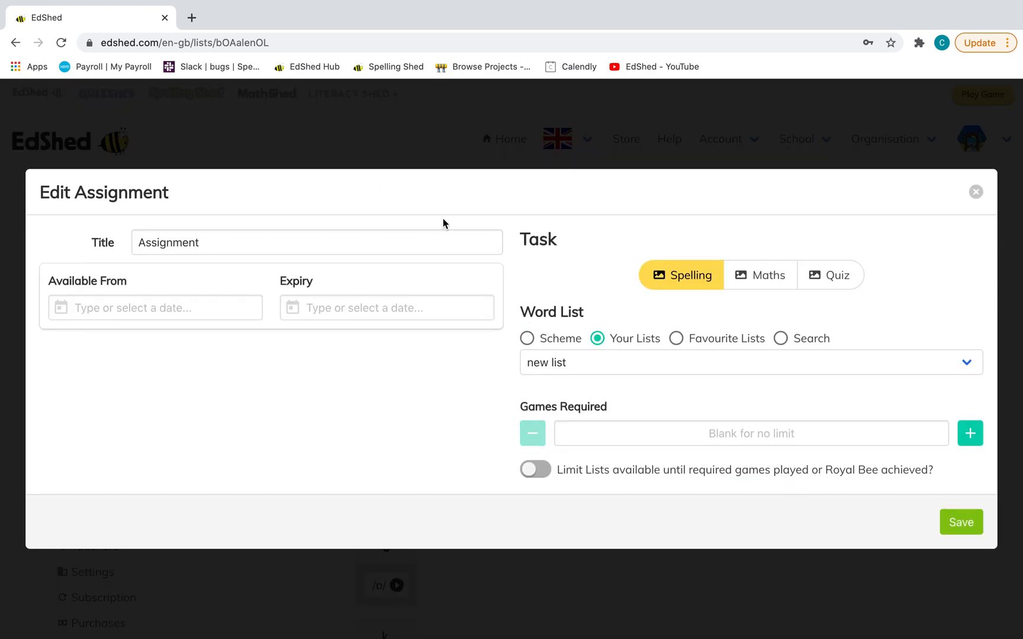
pyautogui.moveTo(859, 344)
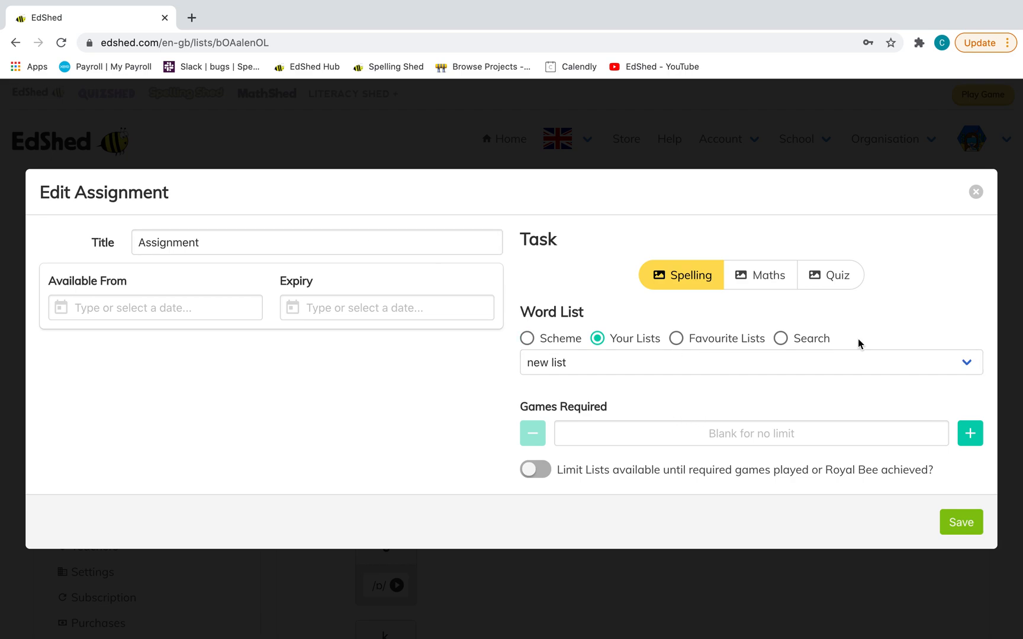
pyautogui.click(976, 192)
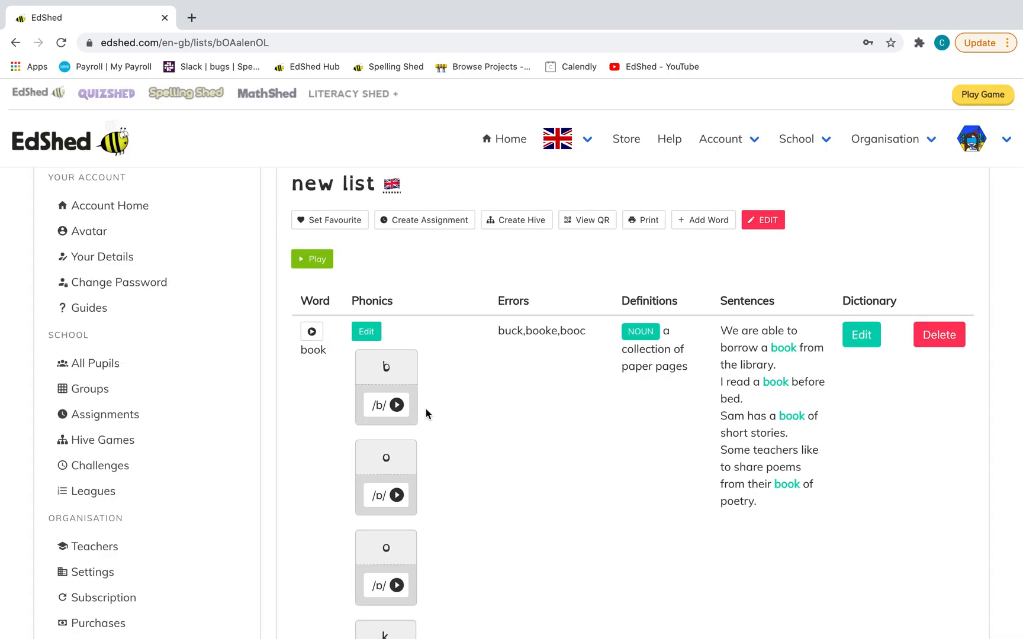
pyautogui.moveTo(578, 485)
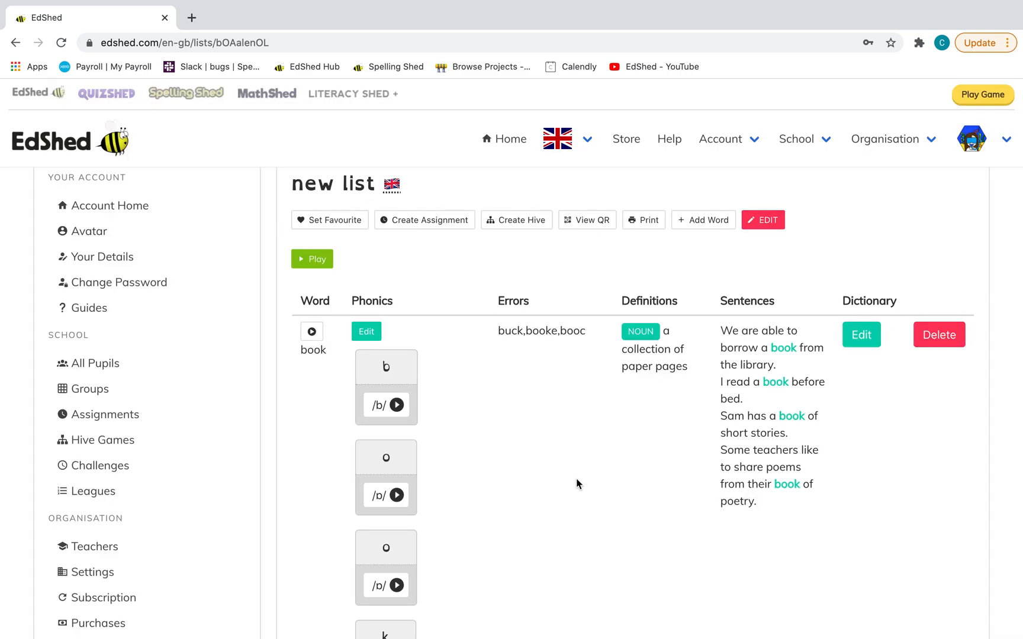
pyautogui.scroll(-3)
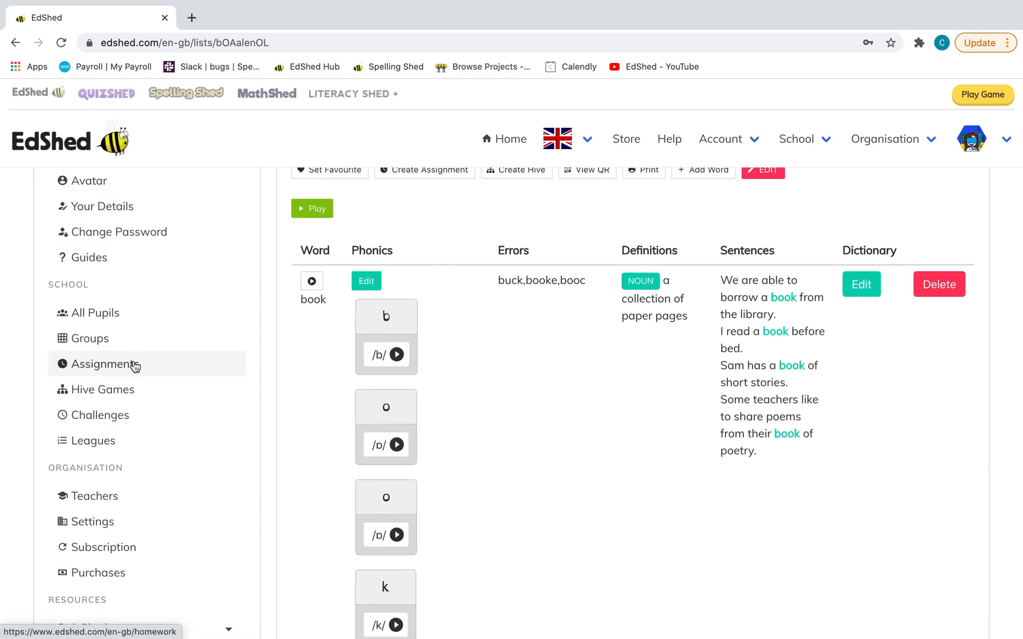
# Open the school's Assignments page and scroll through its five assignments, including Assignment TEST2.
pyautogui.click(101, 364)
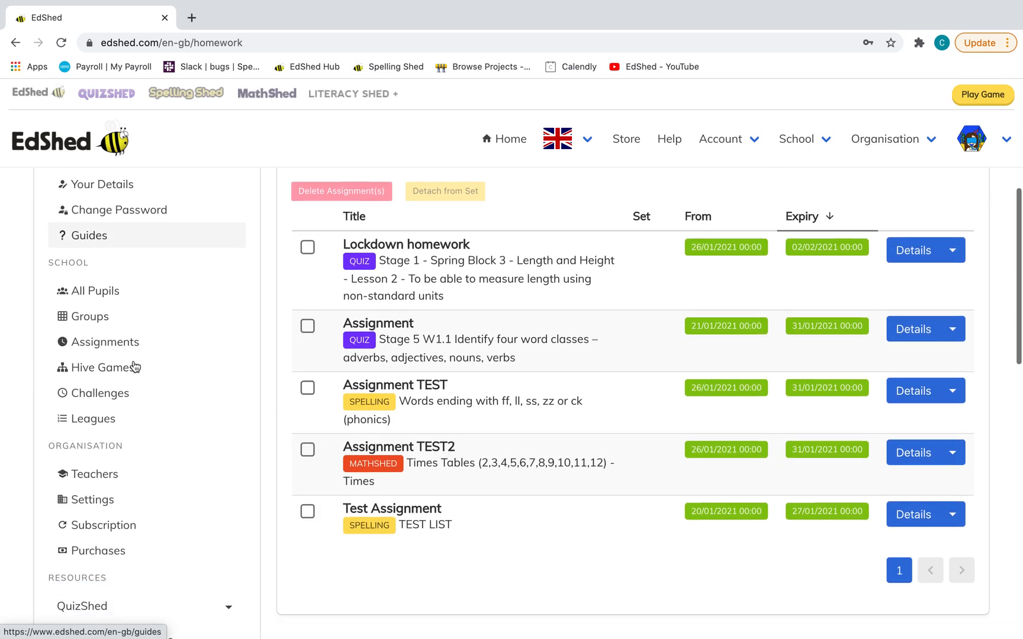
pyautogui.scroll(-3)
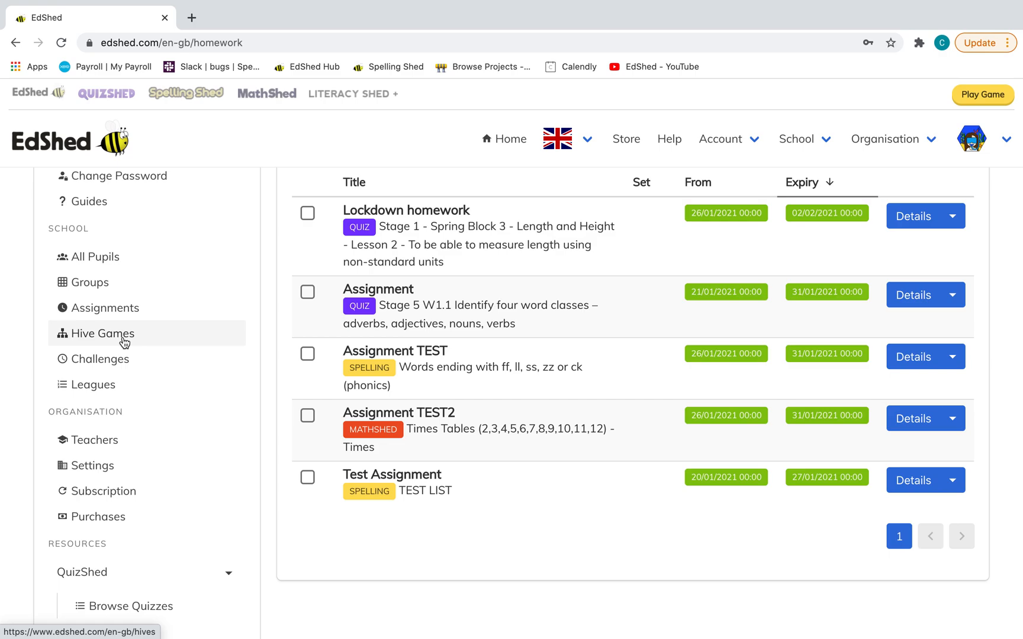
pyautogui.click(120, 334)
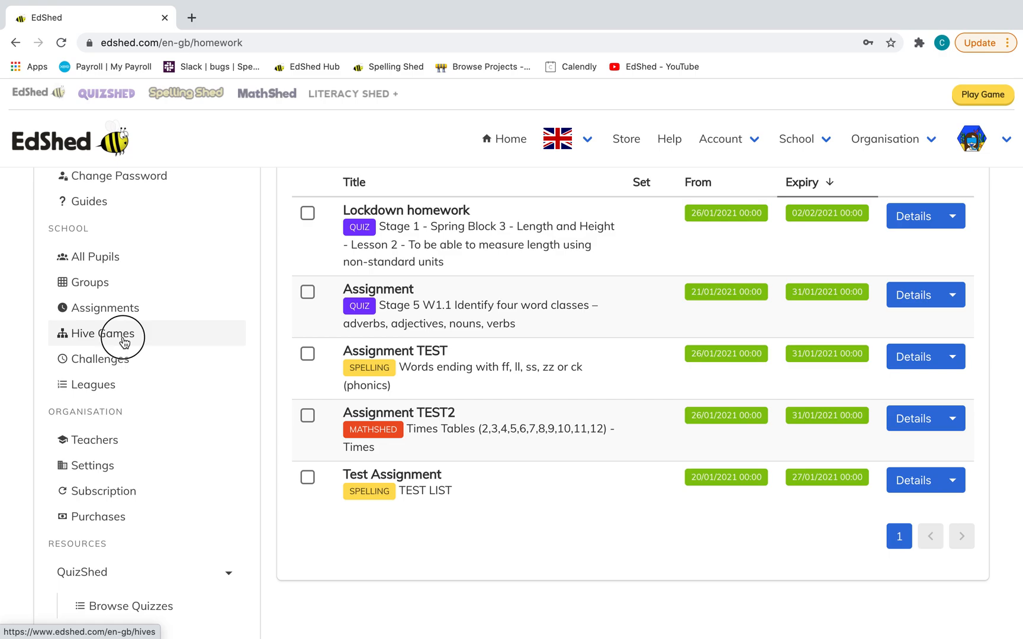
# Open Hive Games and scroll its hive list, from Stage 1 Additional Common Exception Words to TEST LIST.
pyautogui.click(102, 334)
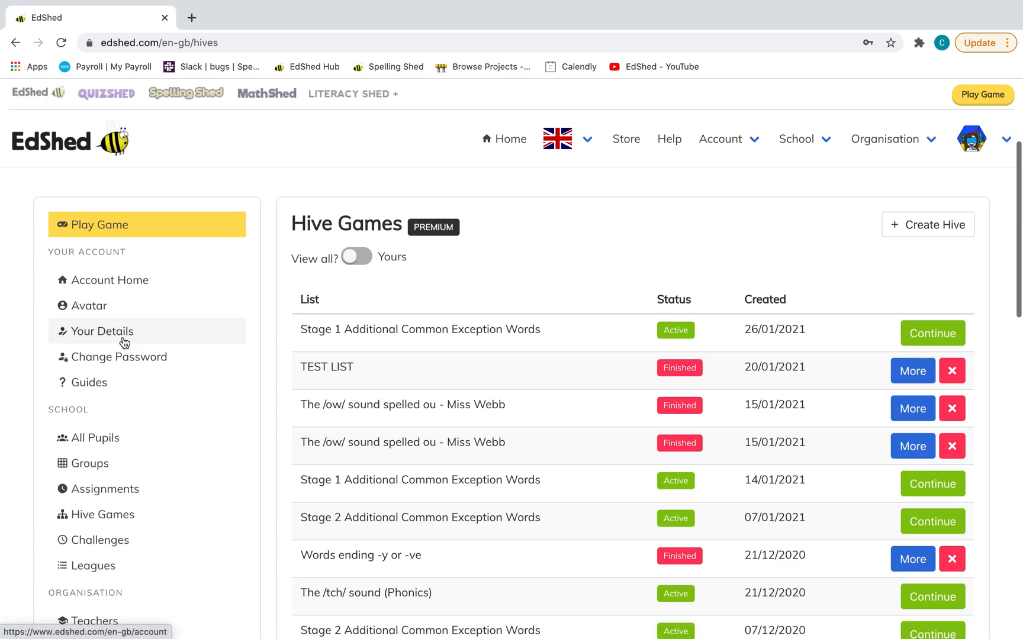
pyautogui.scroll(-3)
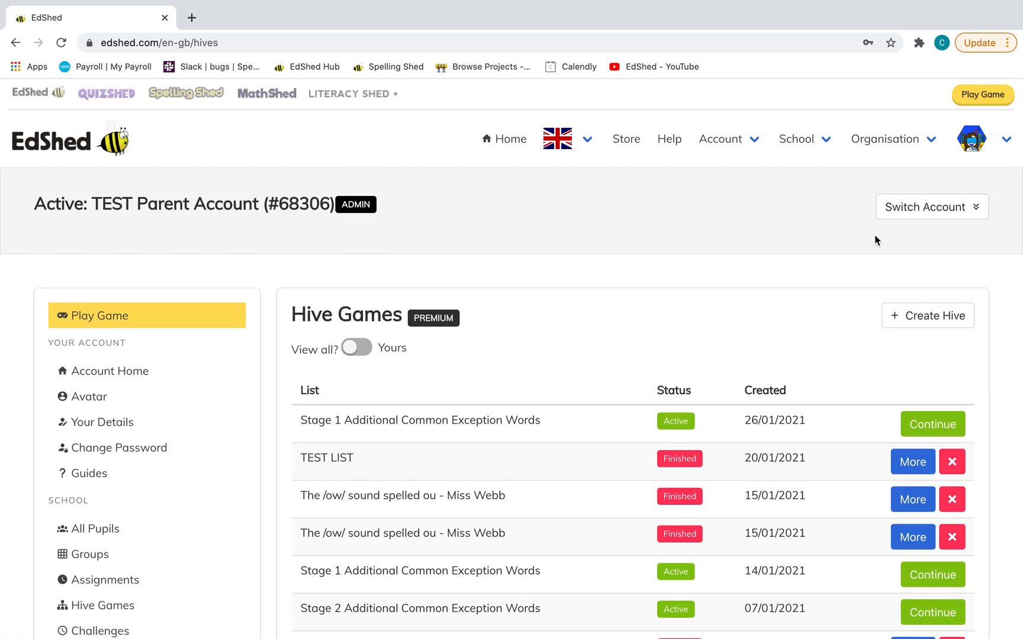
pyautogui.moveTo(869, 241)
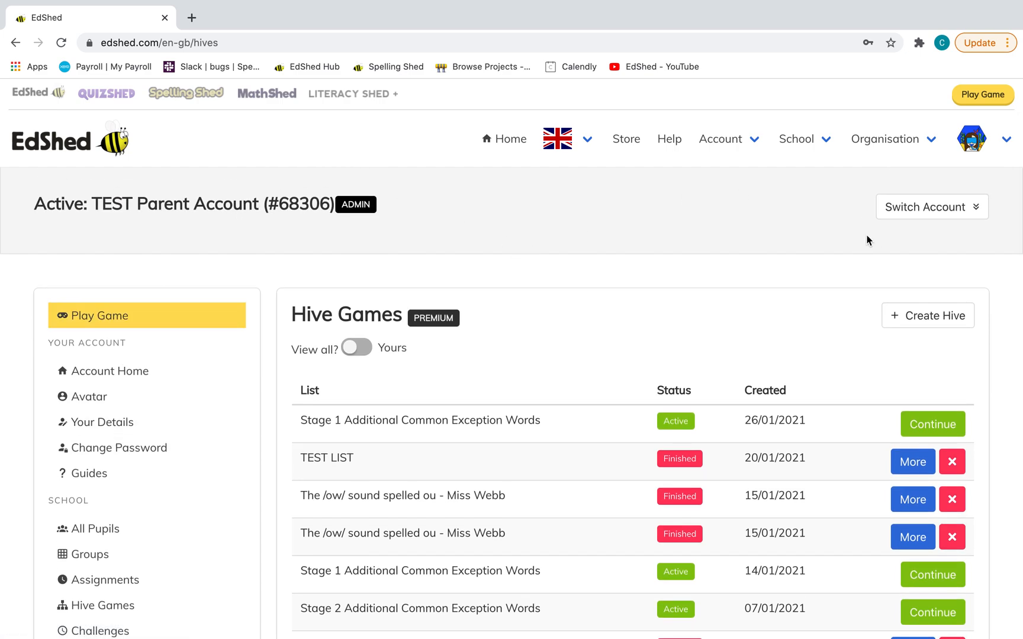